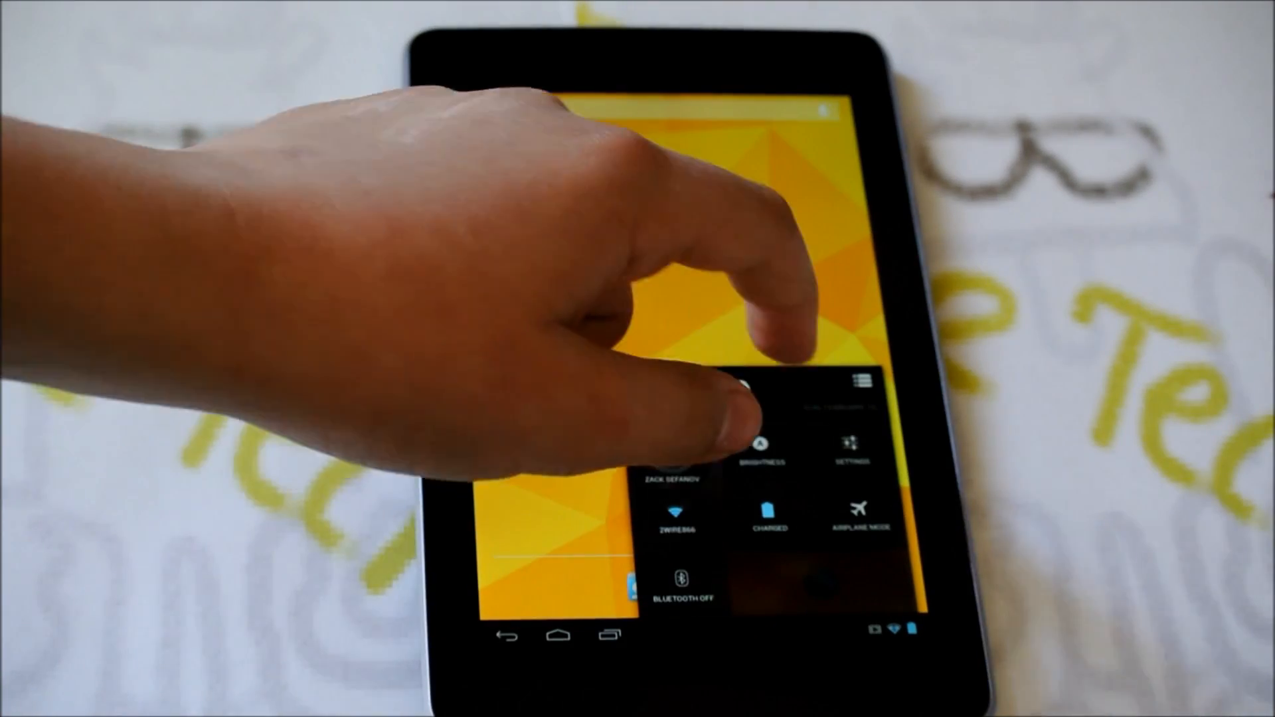
# Open full Settings from the quick settings Settings tile, landing on the Wi-Fi list
pyautogui.click(848, 456)
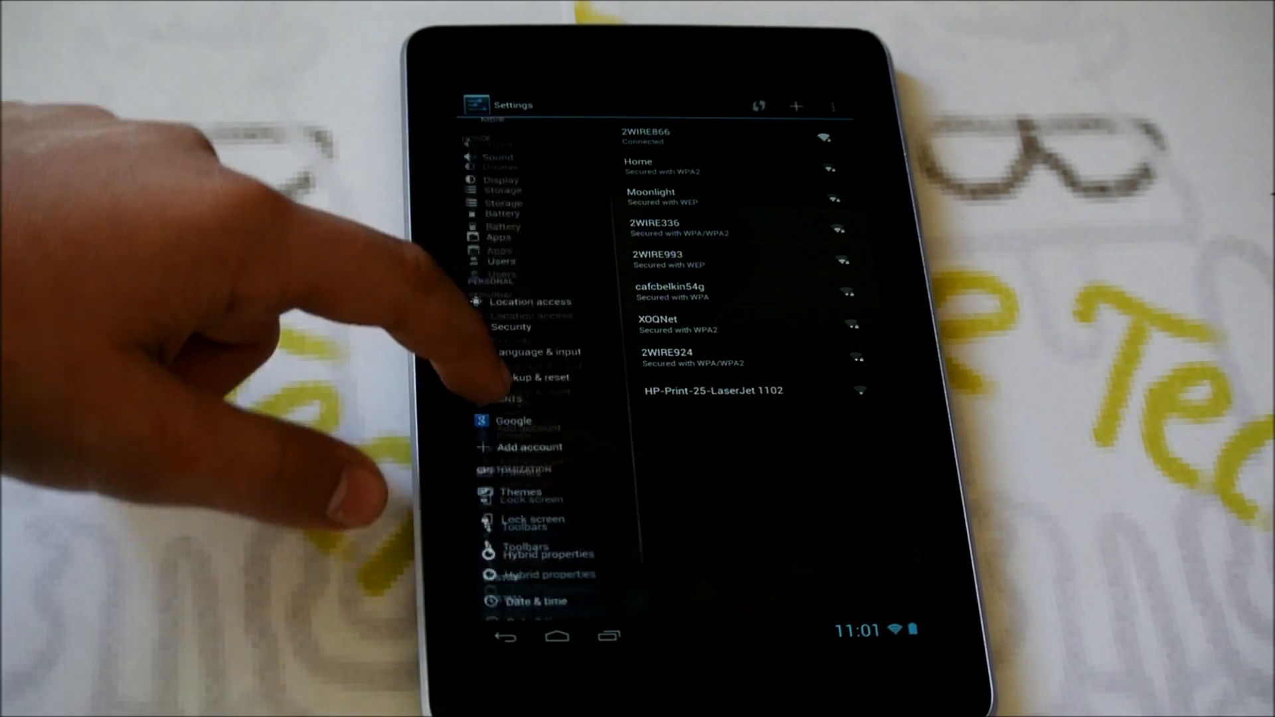
# Scroll to Customization and open the Lock screen settings
pyautogui.scroll(-3)
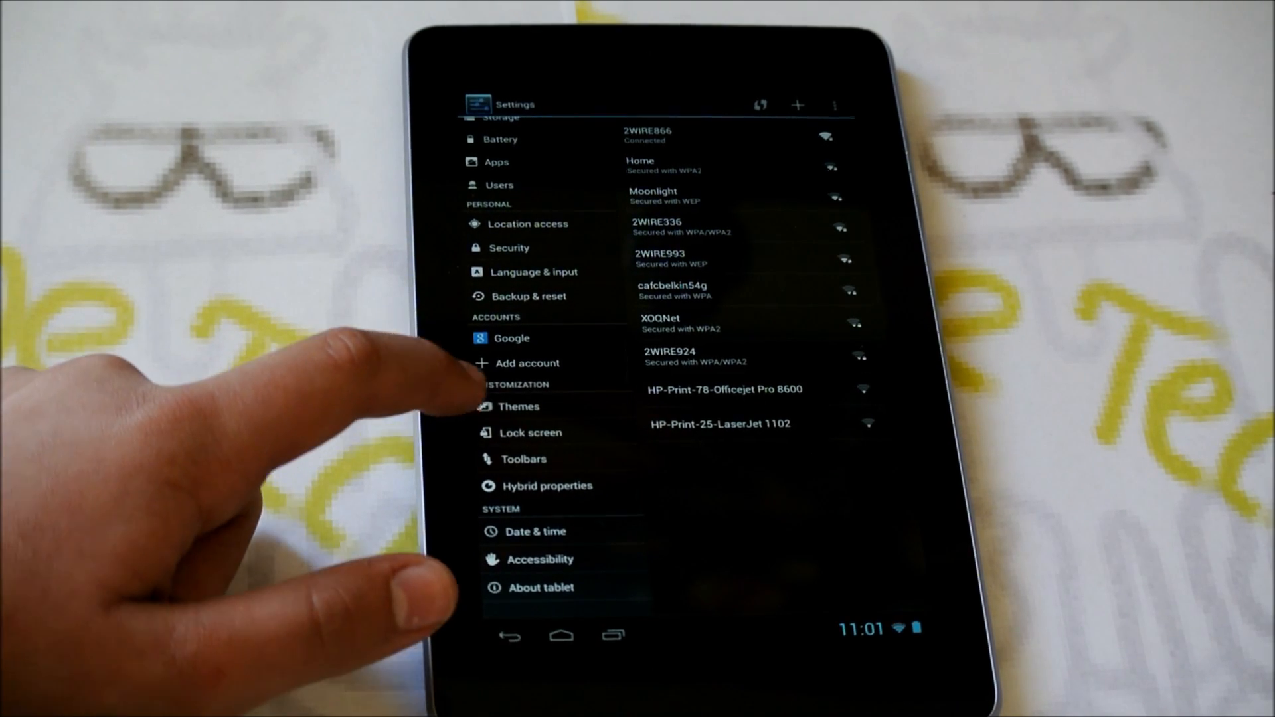
pyautogui.click(518, 406)
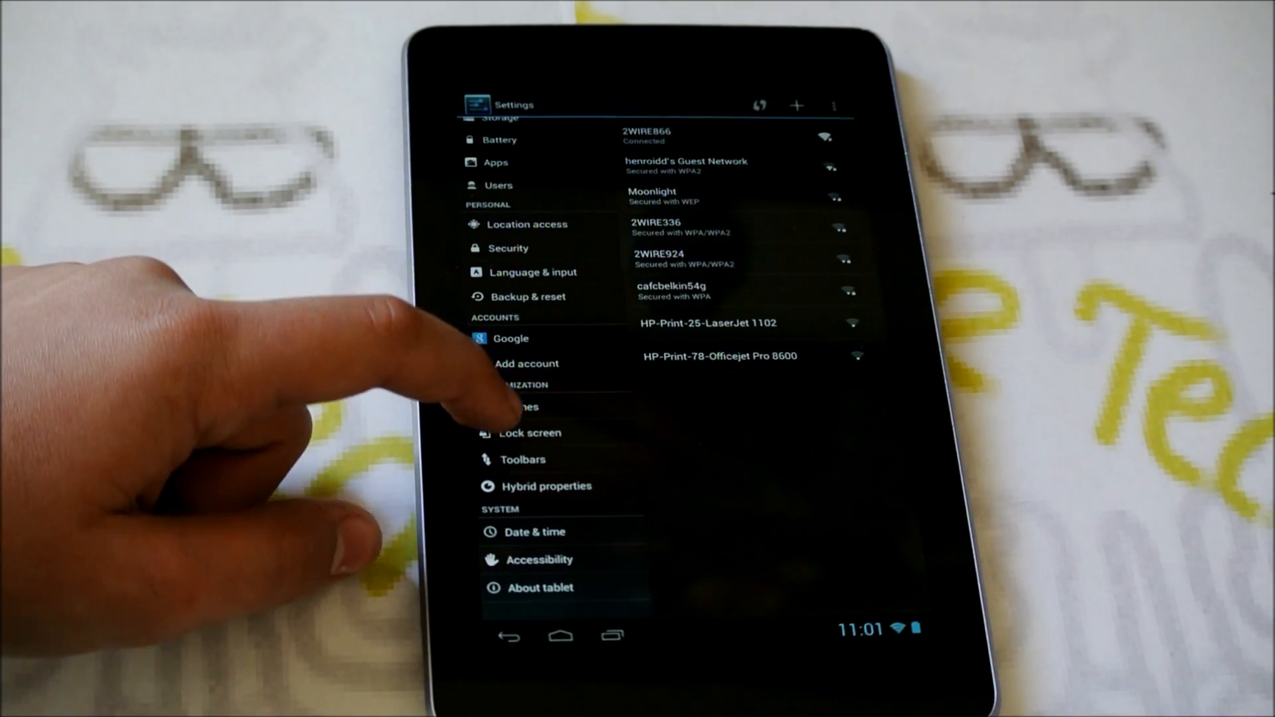
pyautogui.click(529, 433)
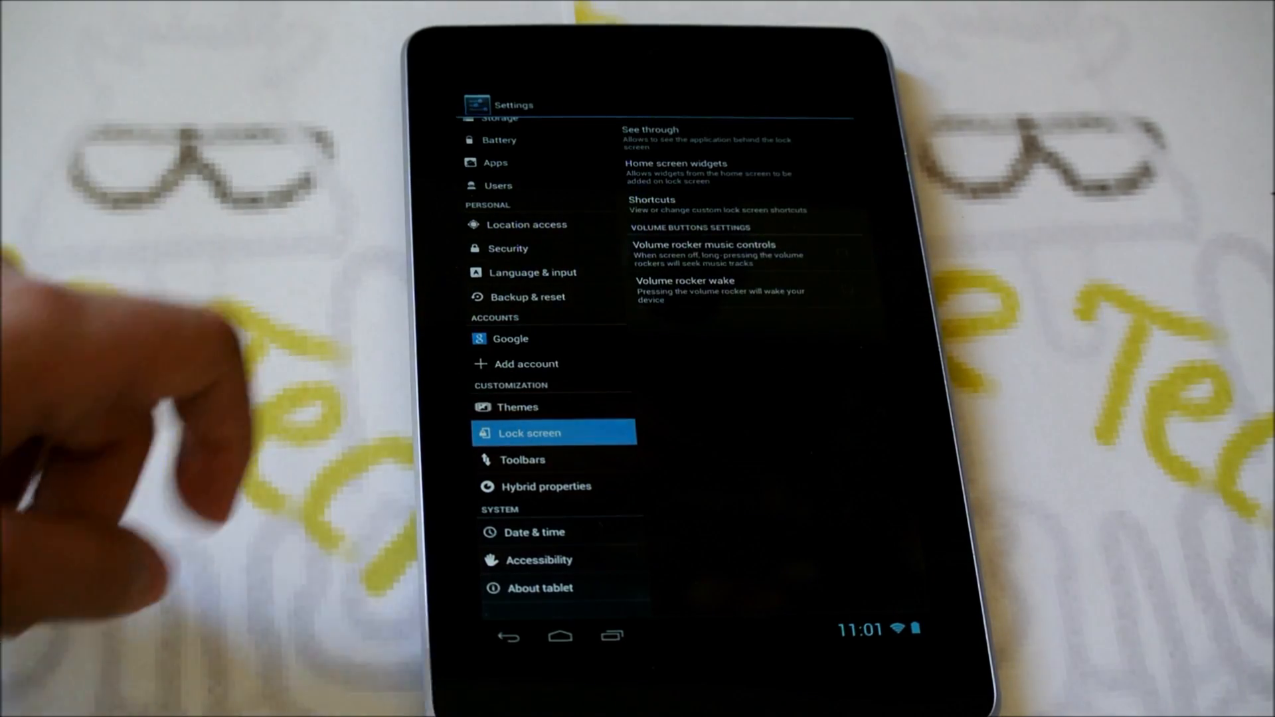
# Turn on Home screen widgets and Volume rocker music controls
pyautogui.click(674, 168)
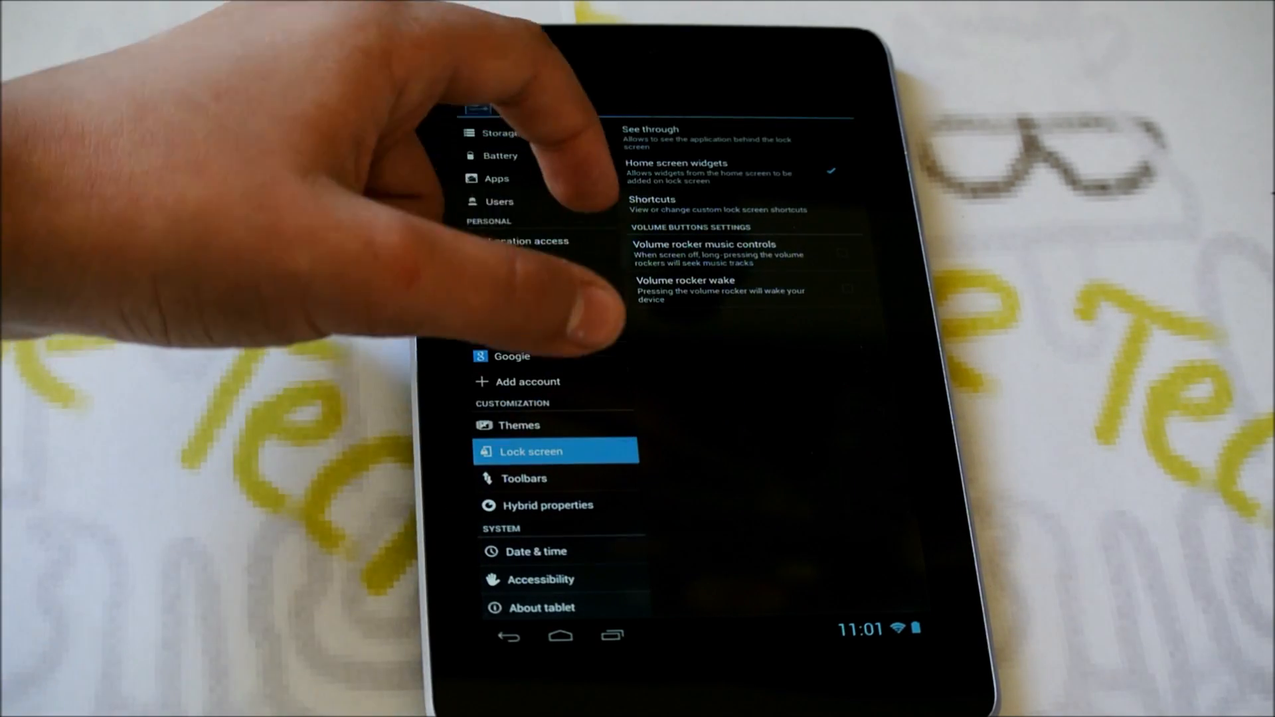
pyautogui.click(845, 253)
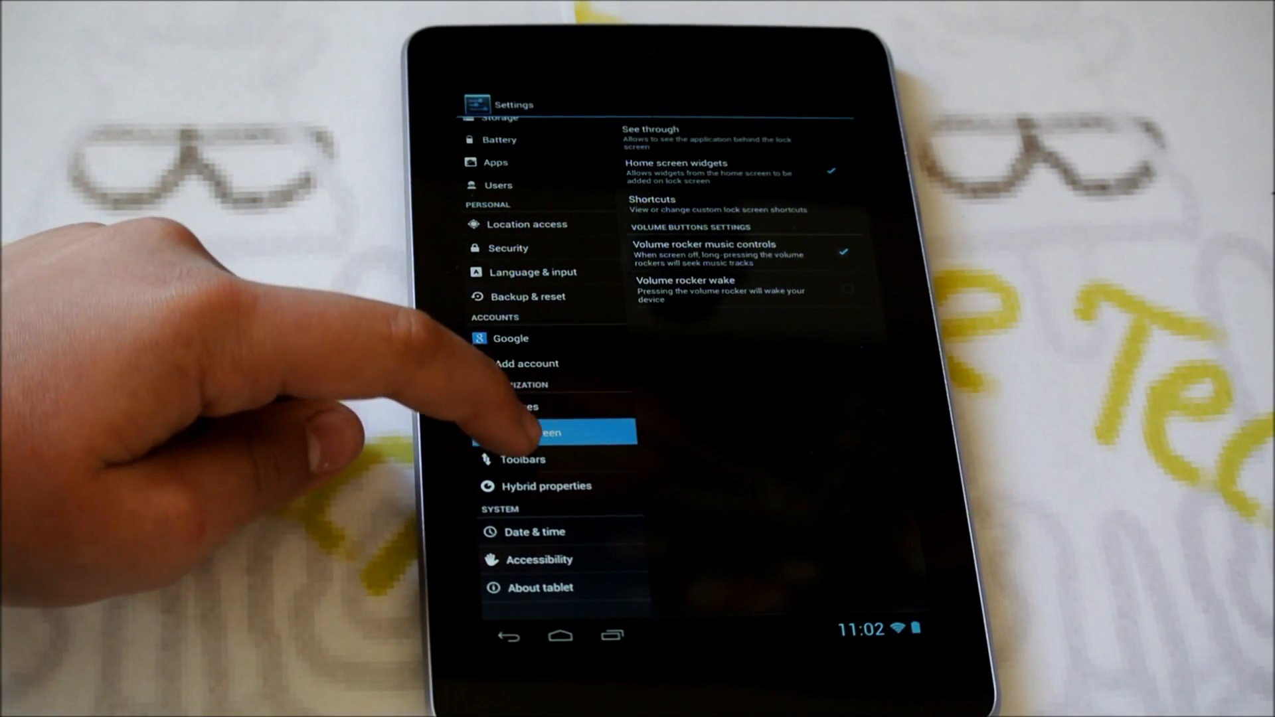
# Open Toolbars and scroll through status bar, navigation bar and pie control options
pyautogui.click(522, 458)
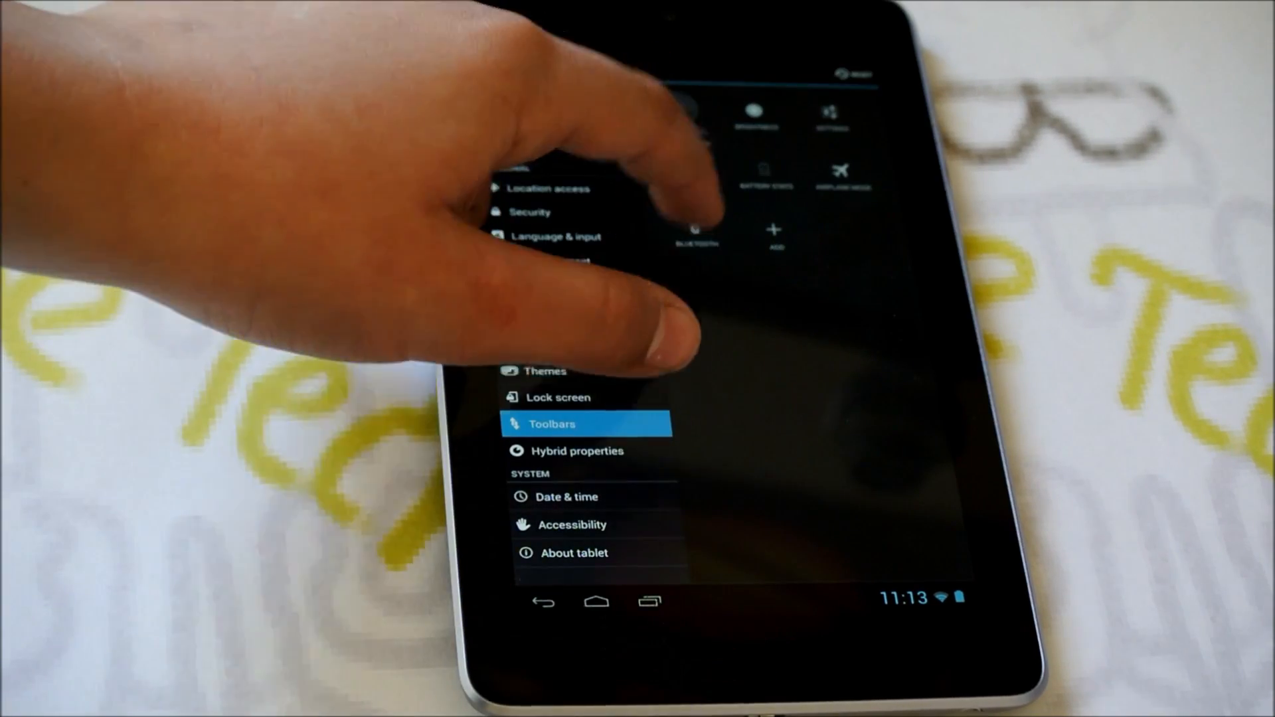
pyautogui.scroll(-3)
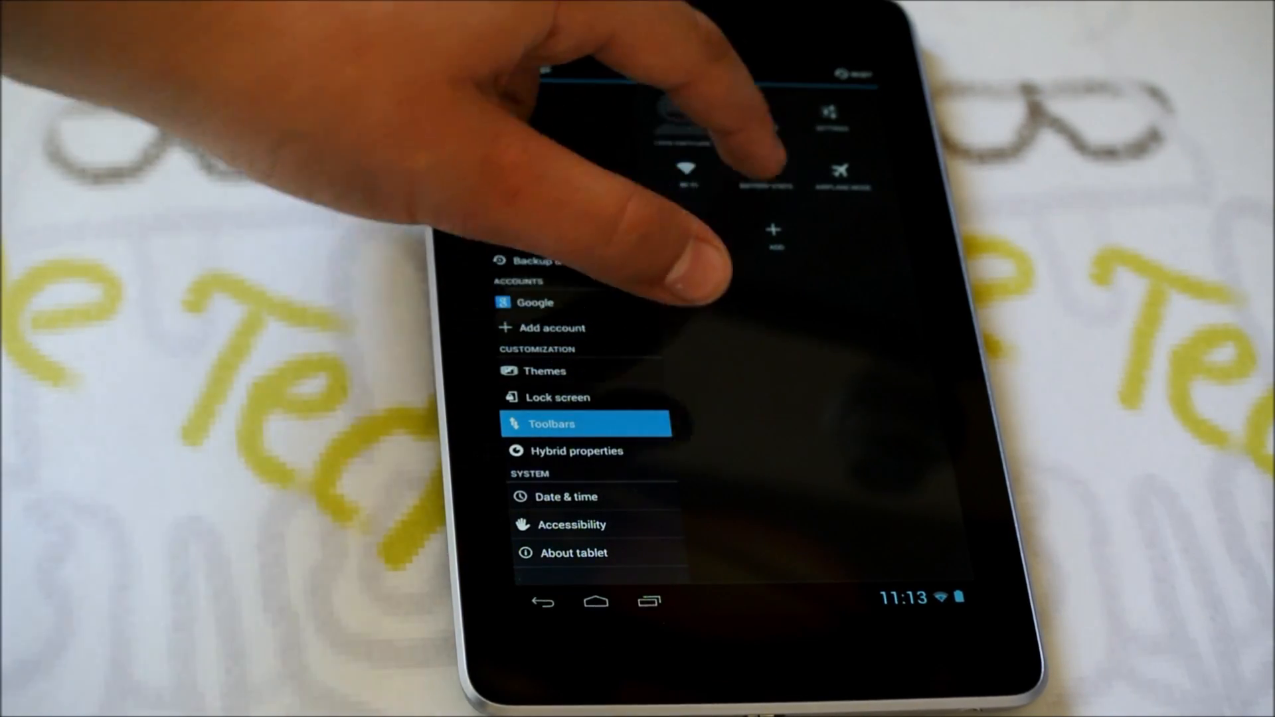
pyautogui.scroll(-3)
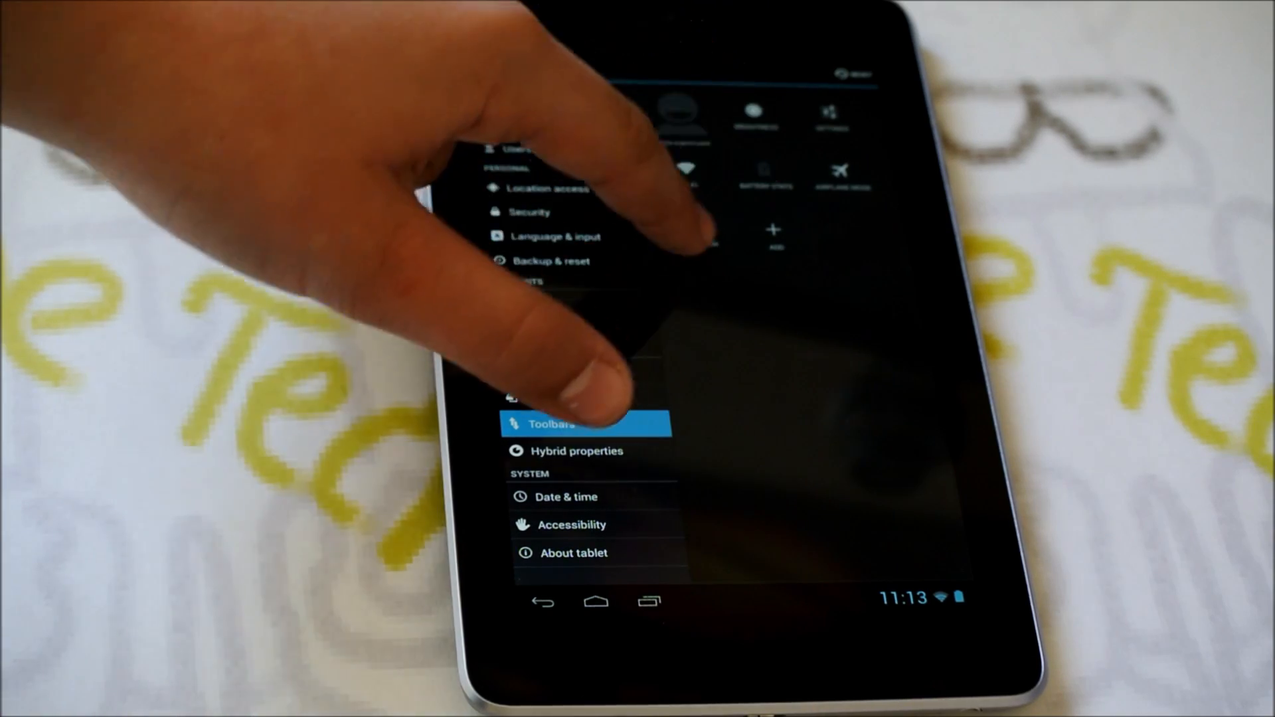
pyautogui.scroll(-3)
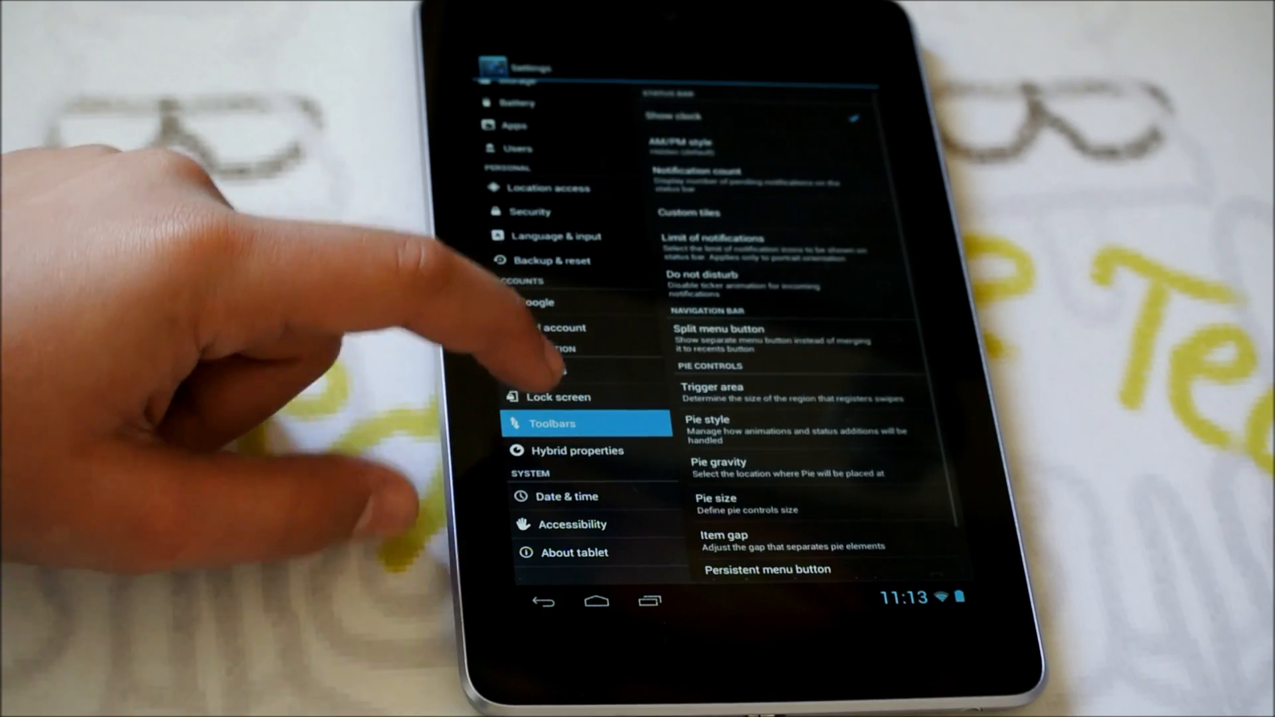
# Try Pie controls options like Trigger area, Pie size and Item gap, keeping Search ticked
pyautogui.scroll(-3)
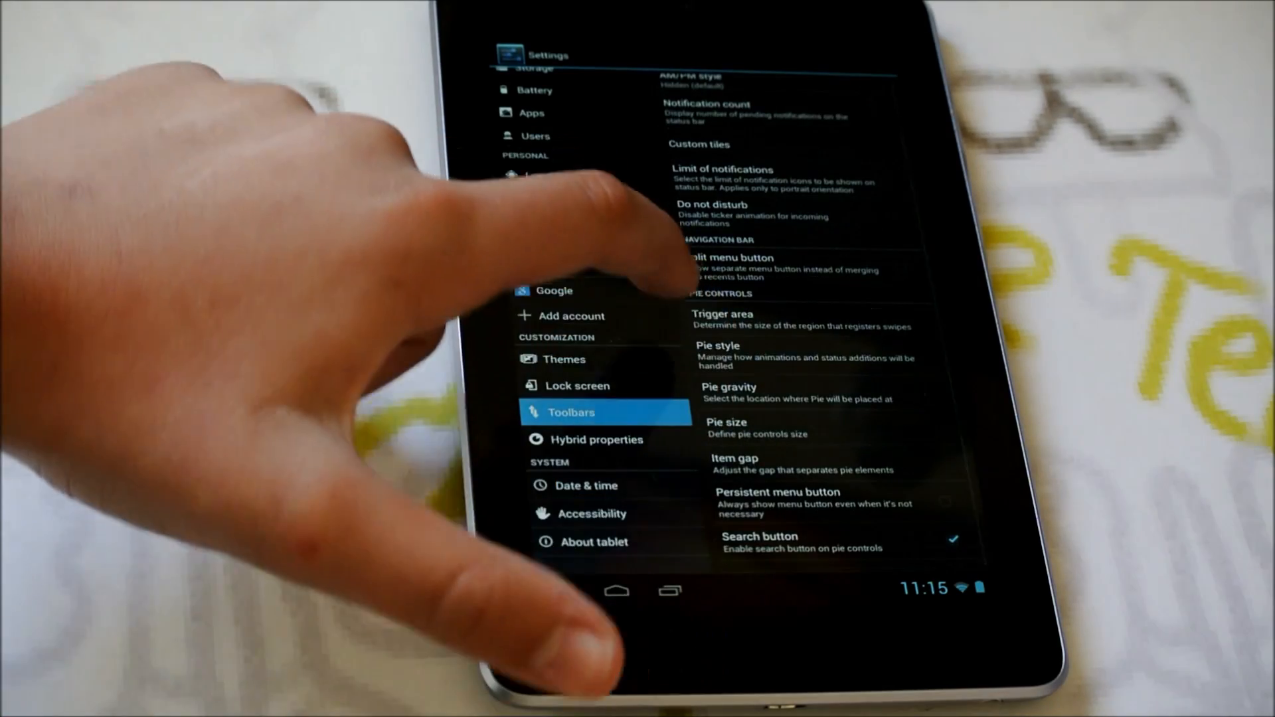
pyautogui.click(722, 319)
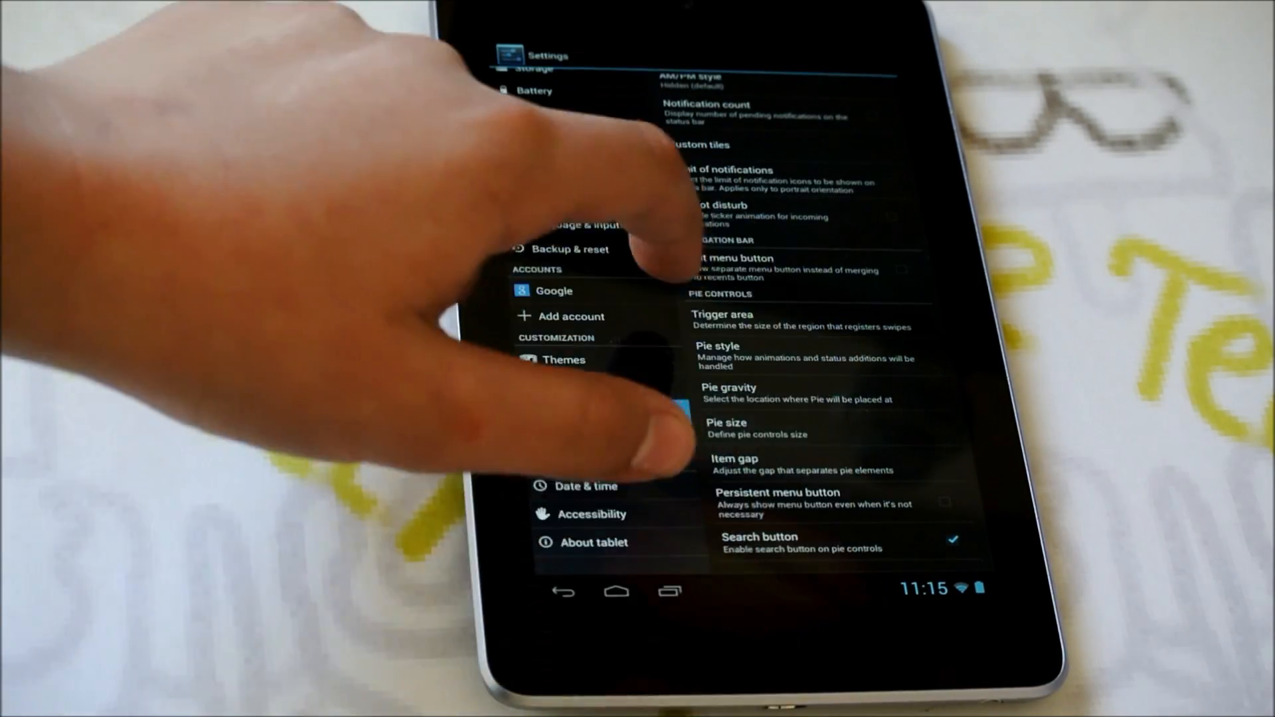
pyautogui.click(718, 352)
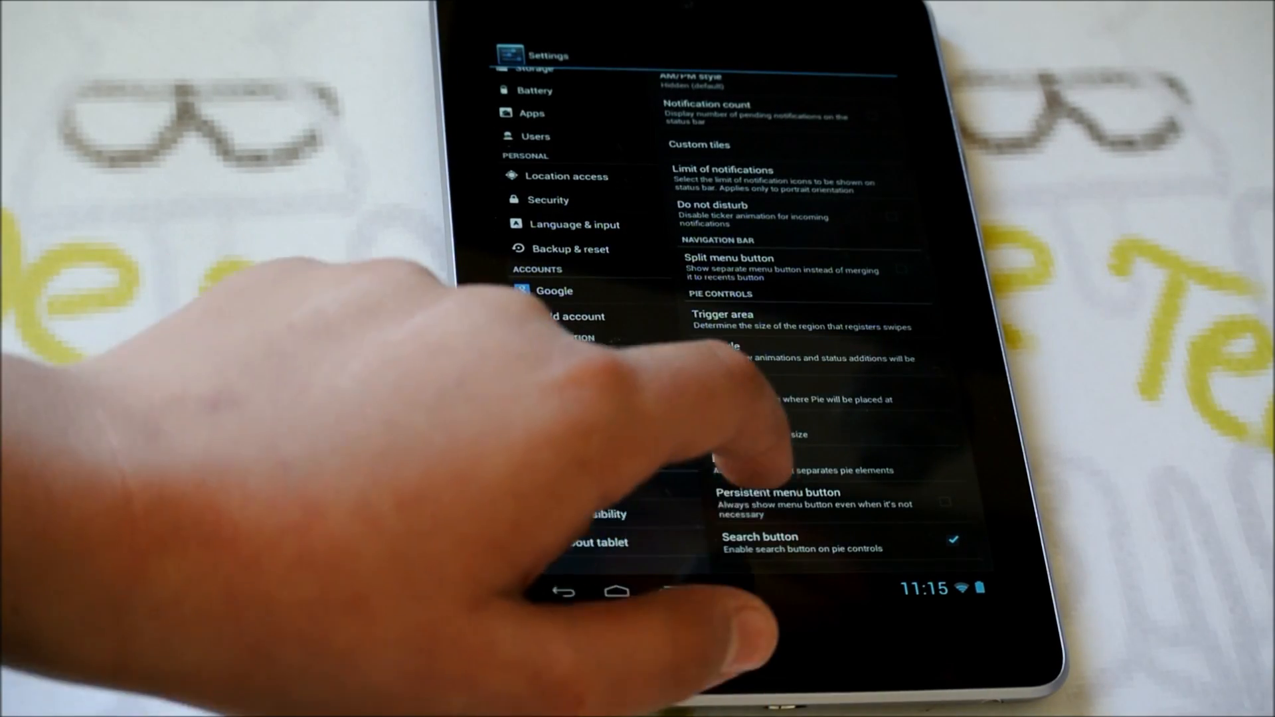
pyautogui.click(732, 457)
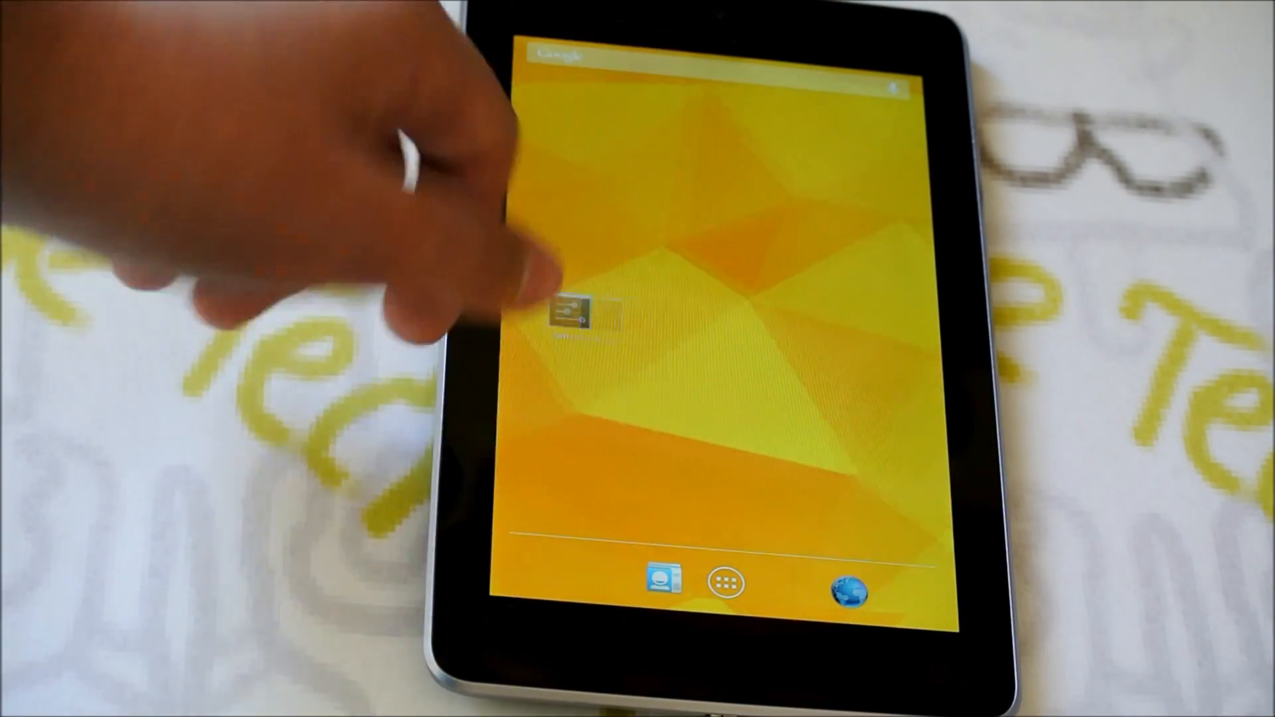
# Place the Settings shortcut mid-screen, then reach Settings via Pie controls and quick settings
pyautogui.moveTo(577, 312); pyautogui.dragTo(687, 325)
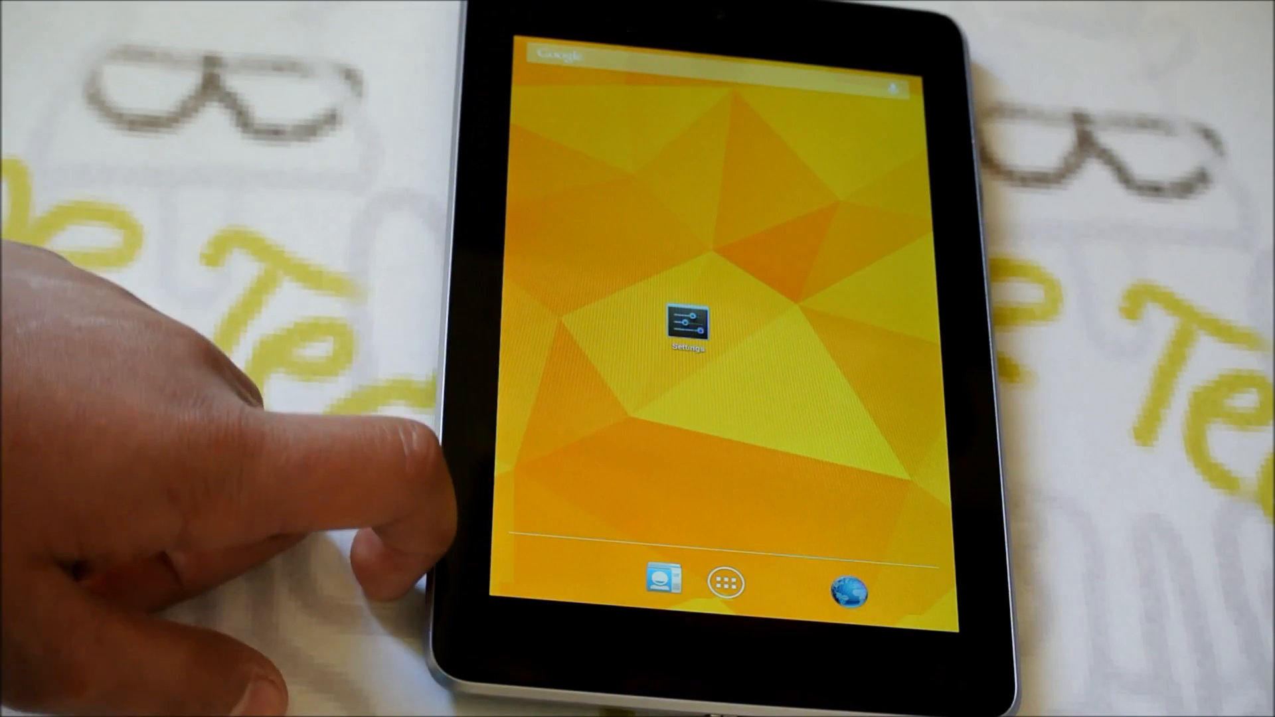
pyautogui.click(722, 580)
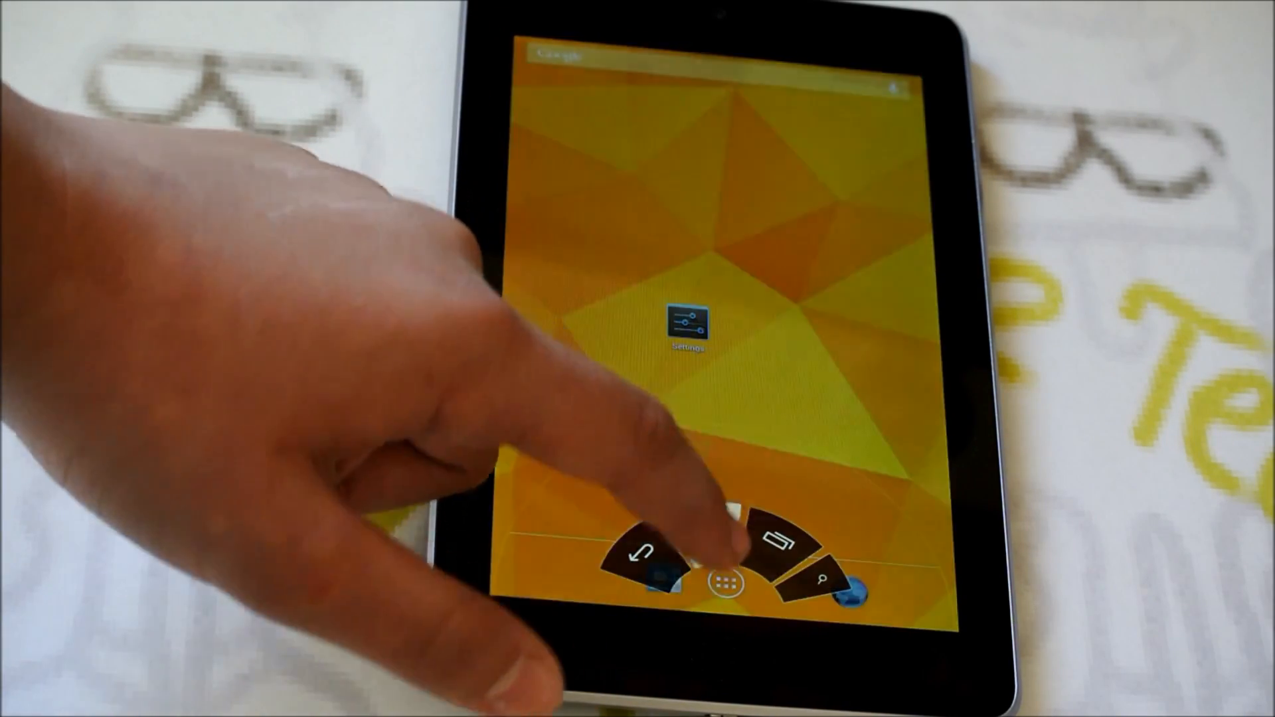
pyautogui.click(706, 540)
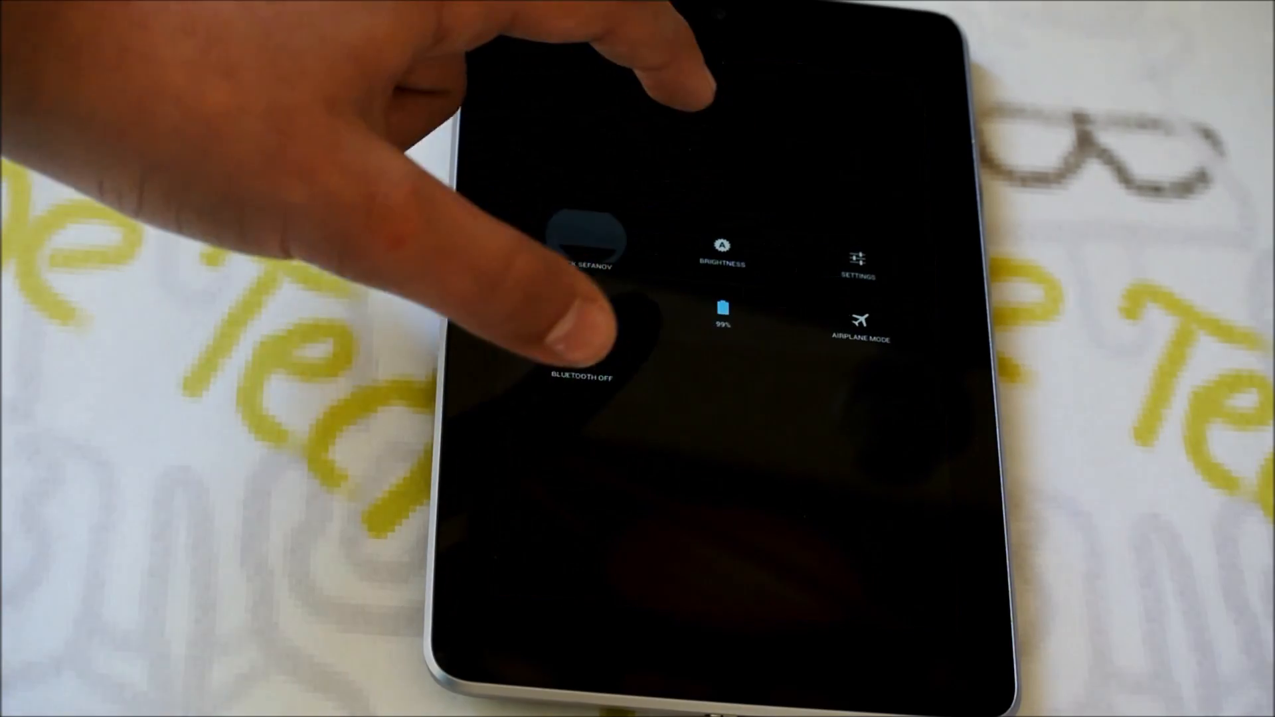
pyautogui.click(859, 253)
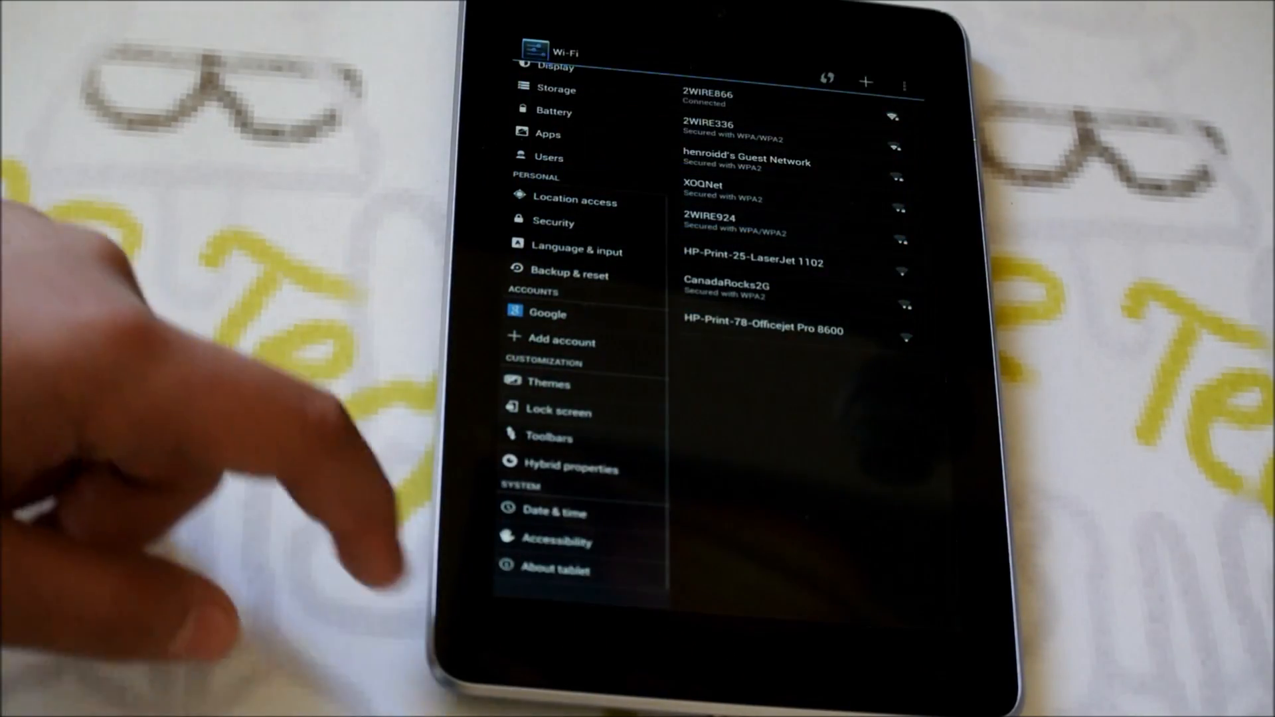
# Open Hybrid properties to reach the ParanoidAndroid Settings Interface page
pyautogui.click(571, 469)
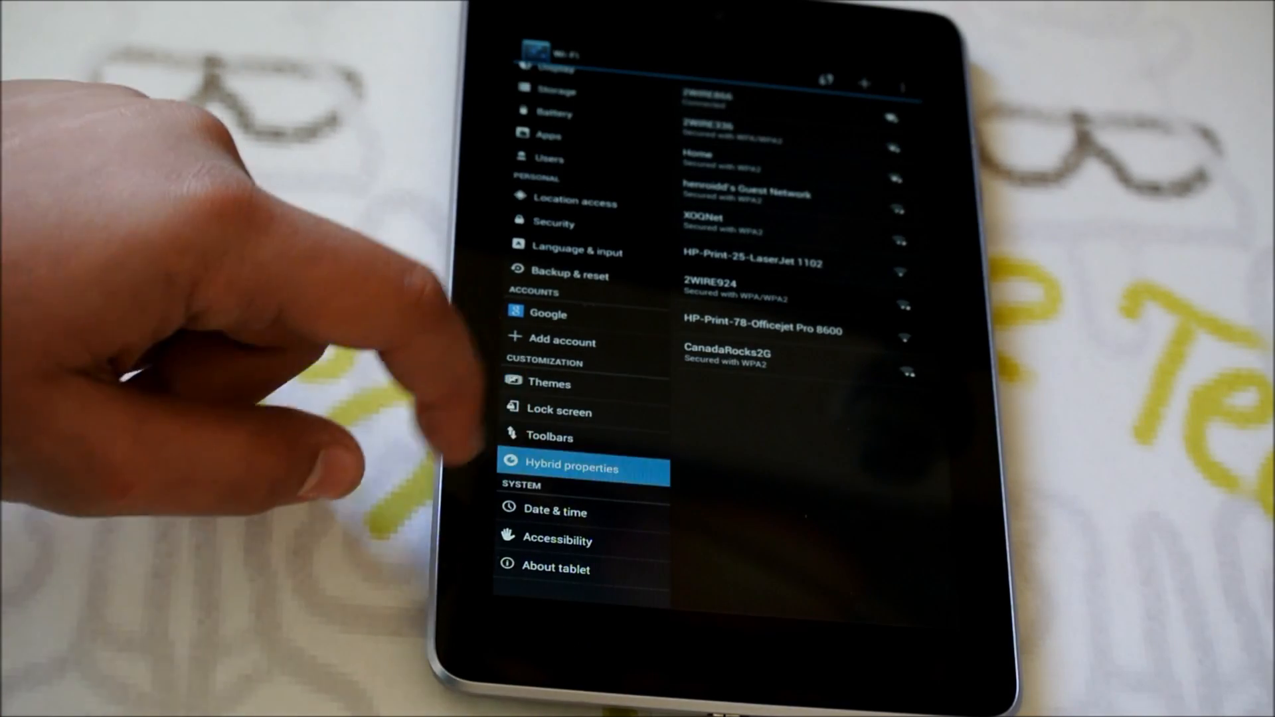
pyautogui.click(567, 467)
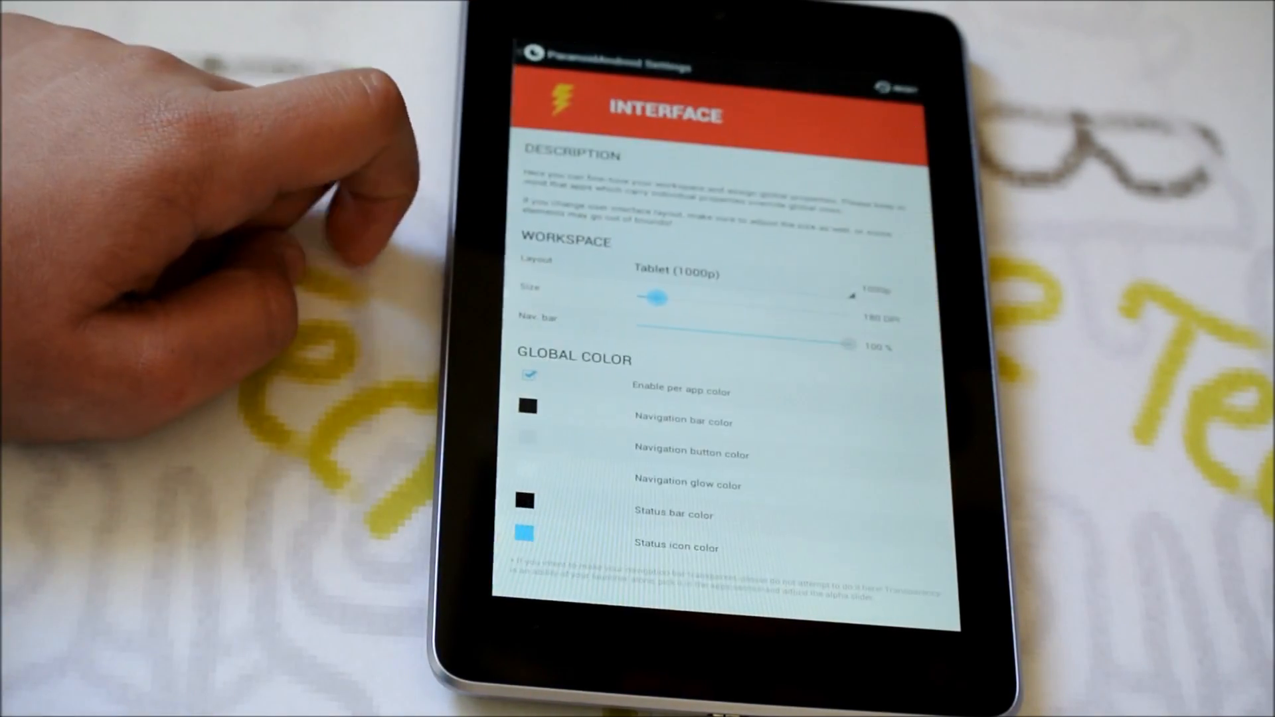
# Browse the Changed and Unchanged Apps lists and select YouTube
pyautogui.click(532, 64)
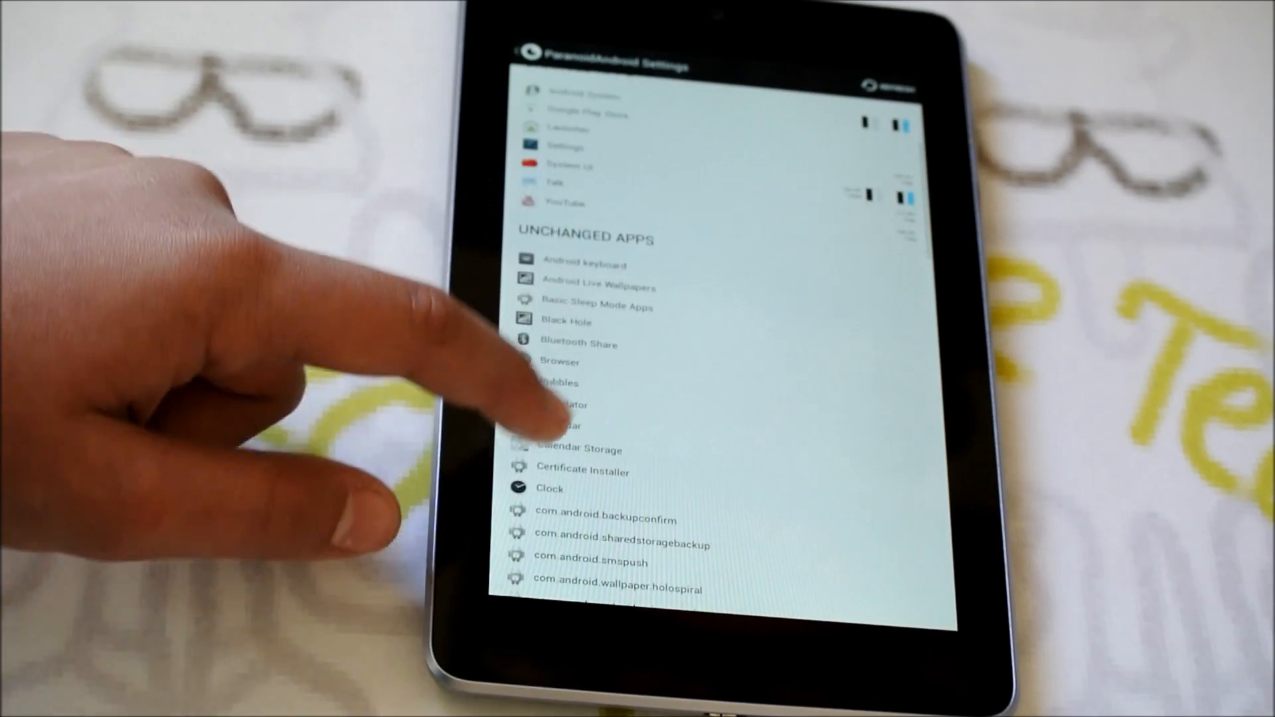
pyautogui.scroll(-3)
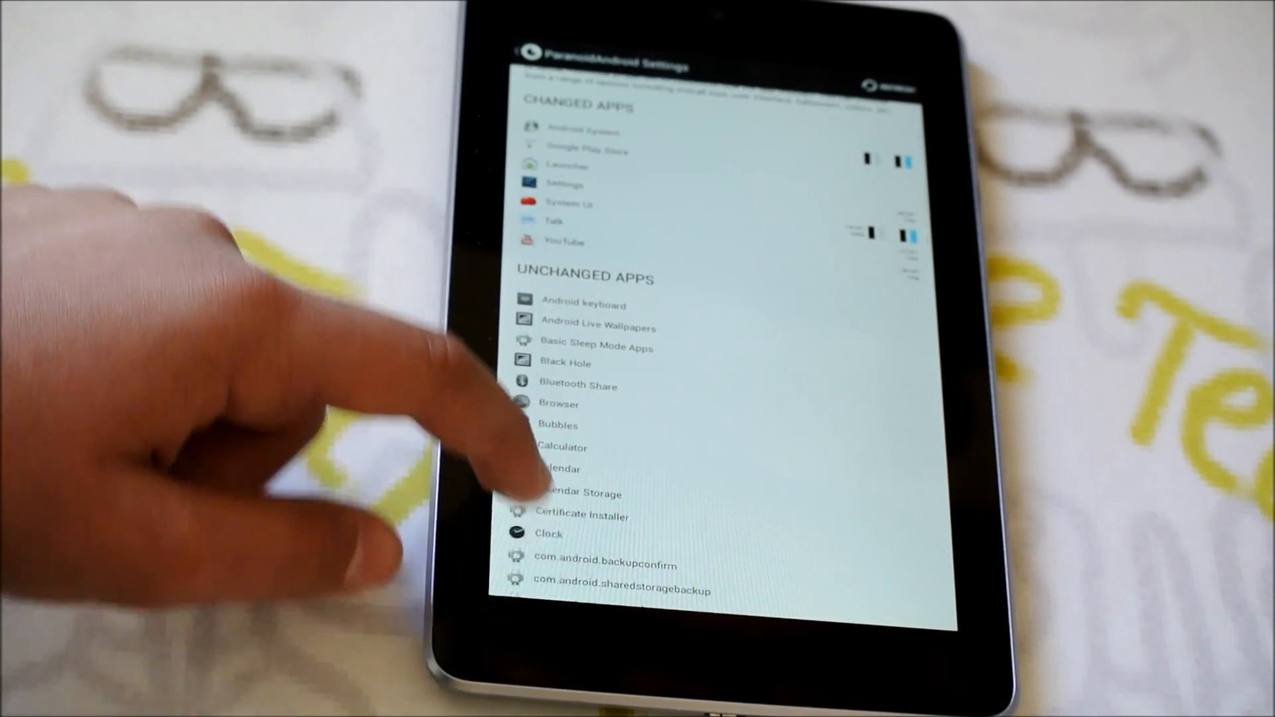
pyautogui.scroll(-3)
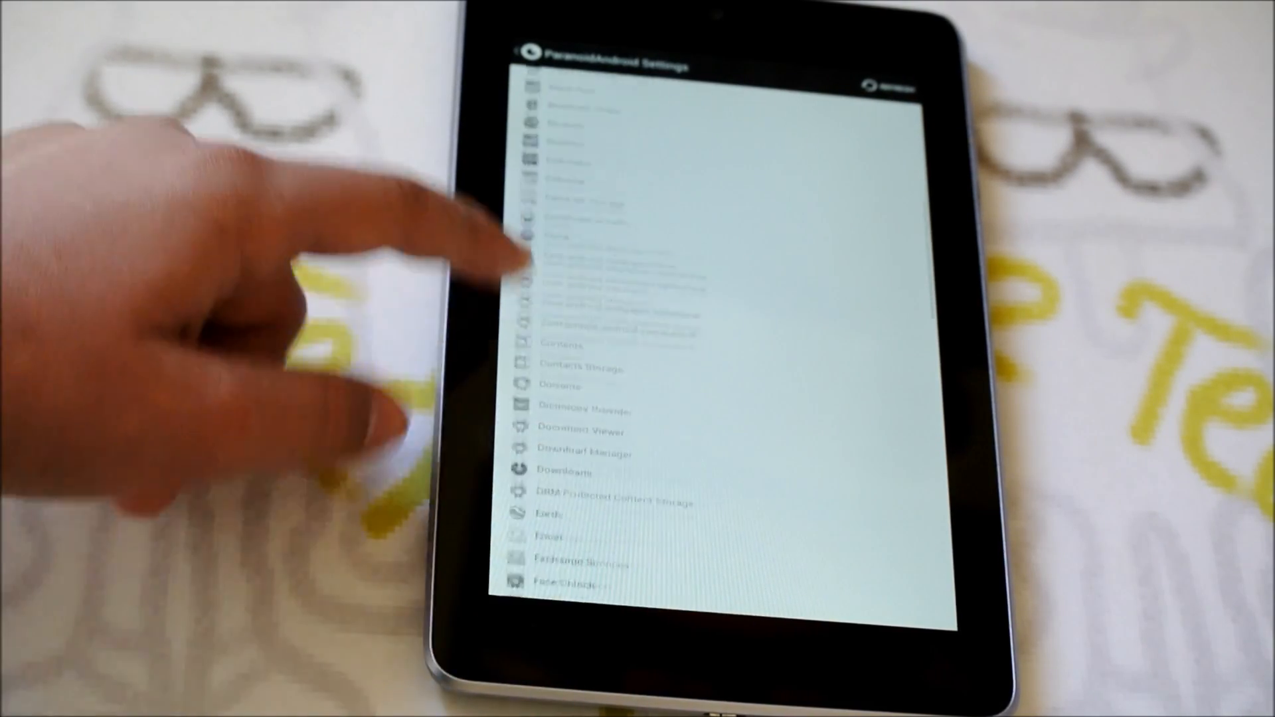
pyautogui.scroll(-3)
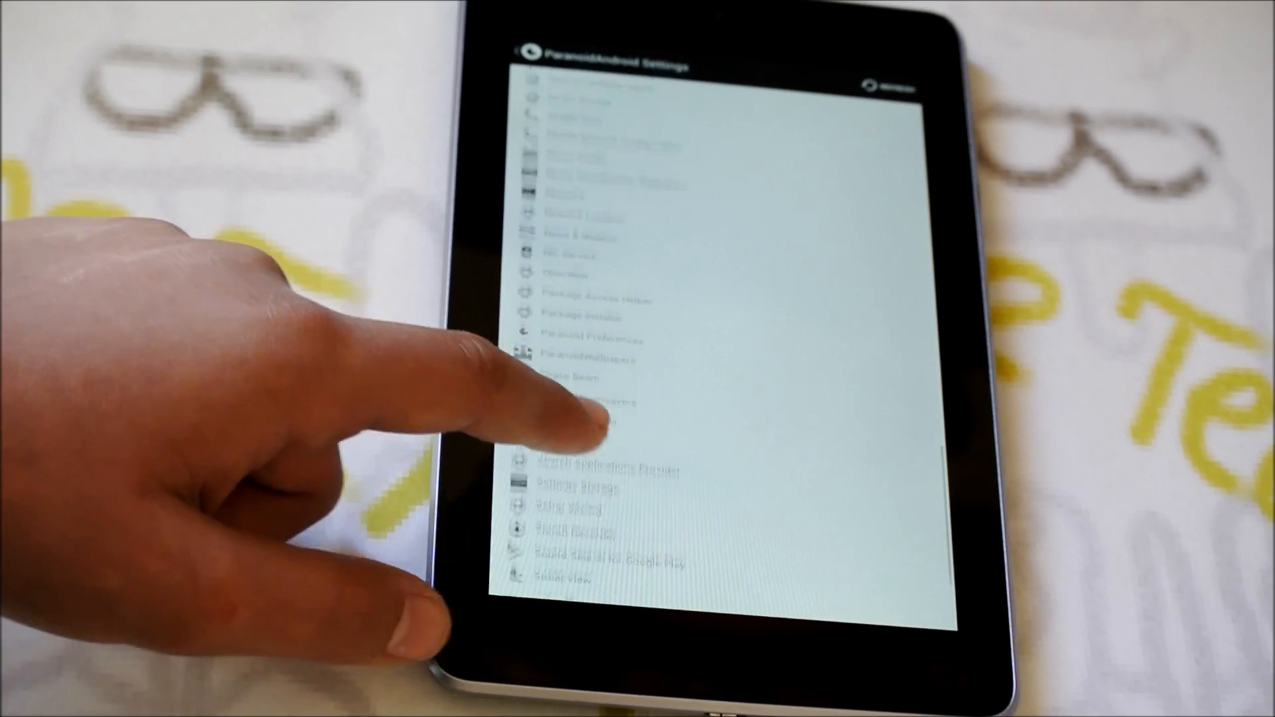
pyautogui.scroll(-3)
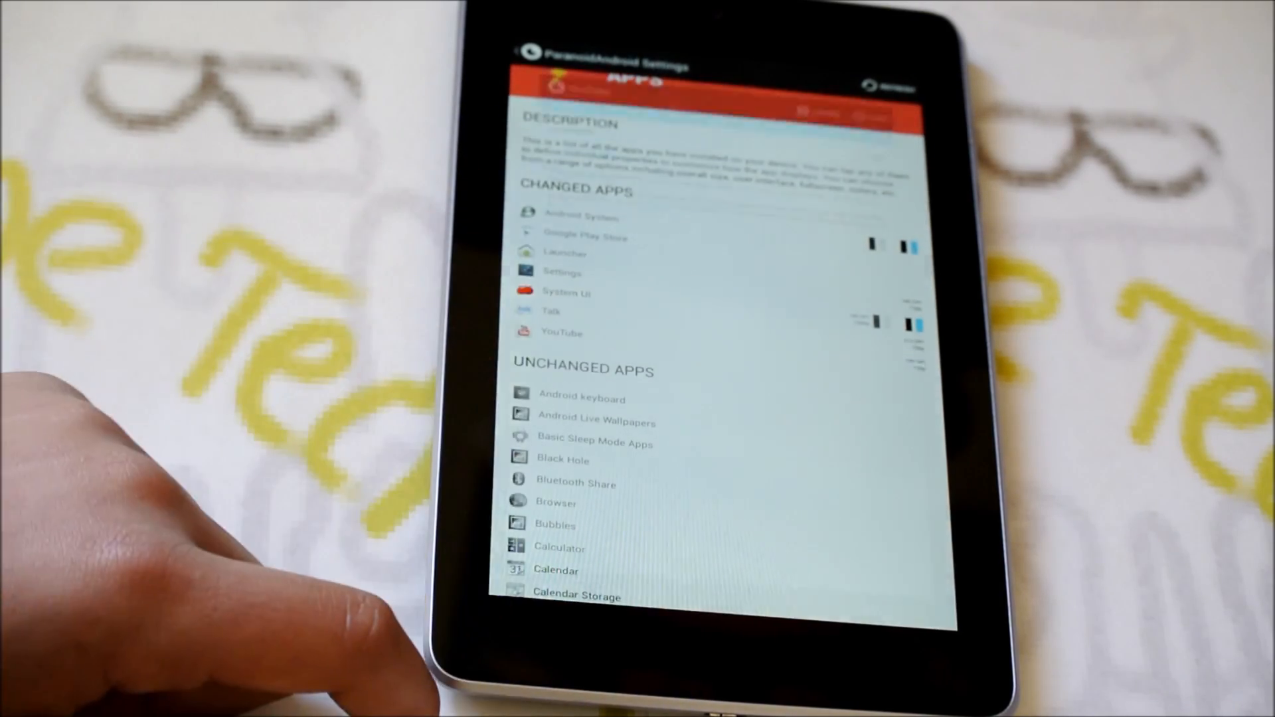
pyautogui.click(560, 332)
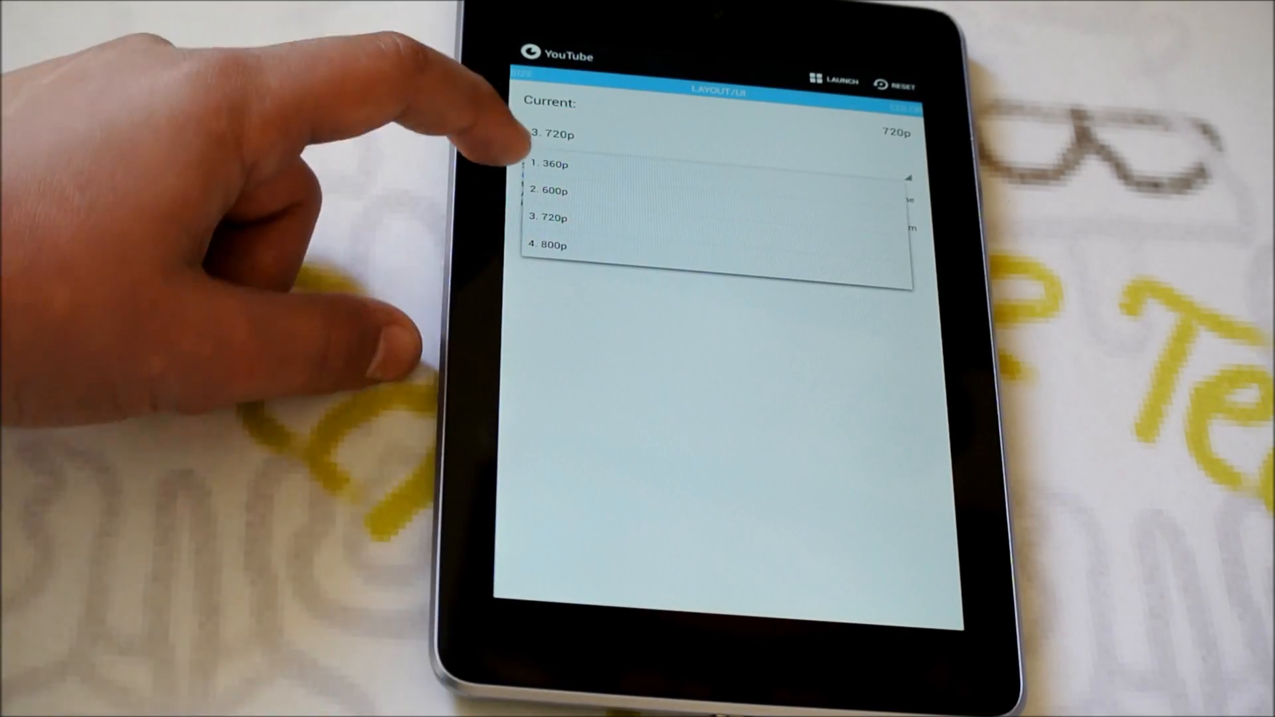
# Choose a YouTube layout resolution, grant superuser access, and confirm the force close
pyautogui.click(548, 245)
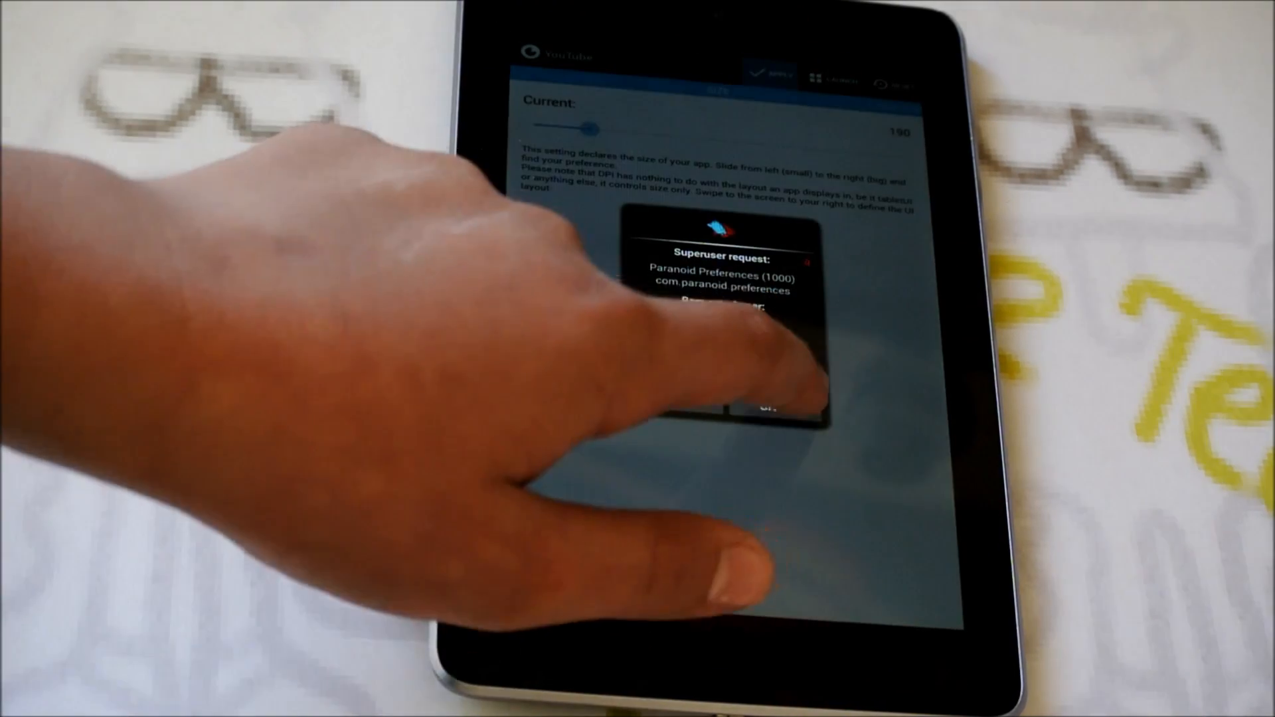
pyautogui.click(768, 405)
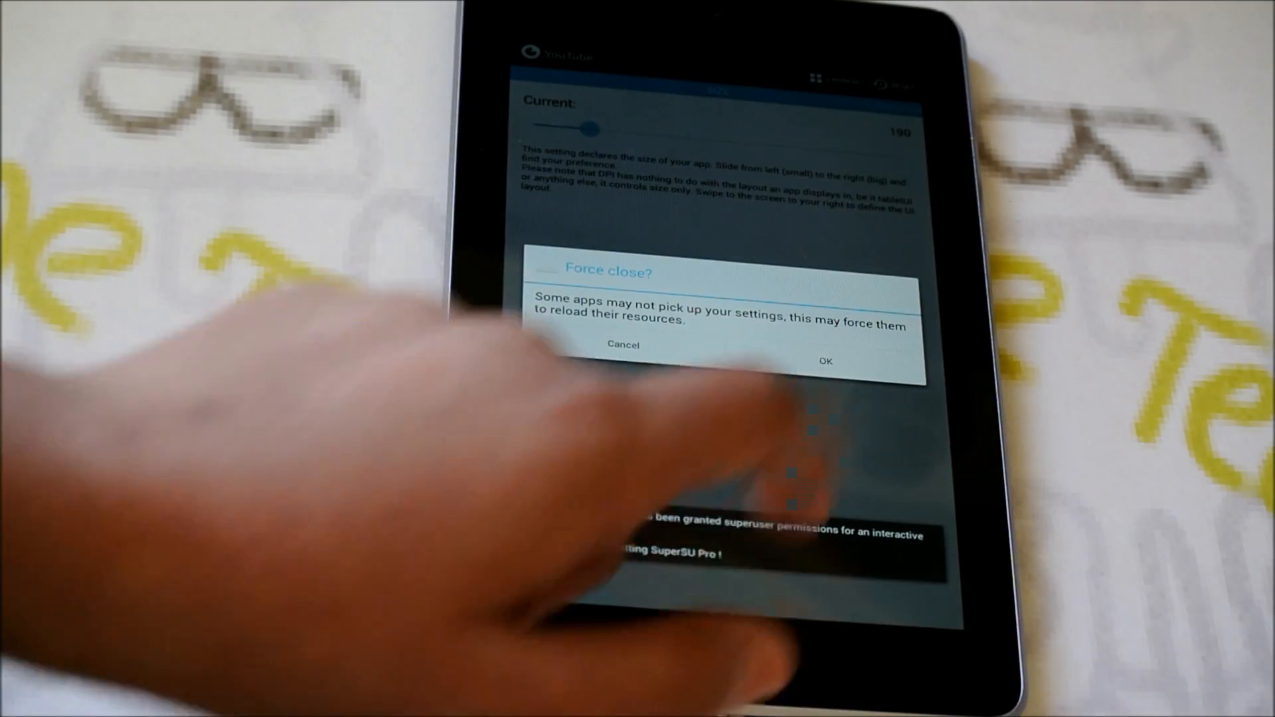
pyautogui.click(826, 361)
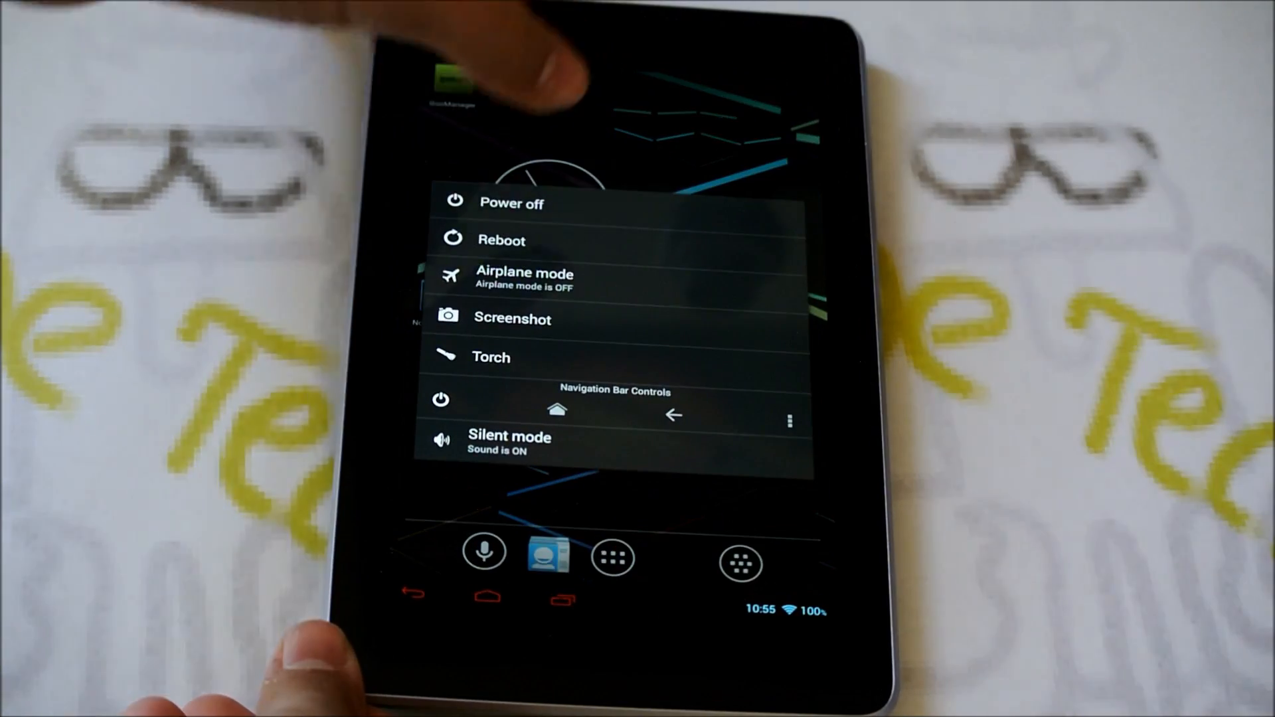
# Reboot the tablet into recovery from the power menu's Reboot options
pyautogui.click(501, 239)
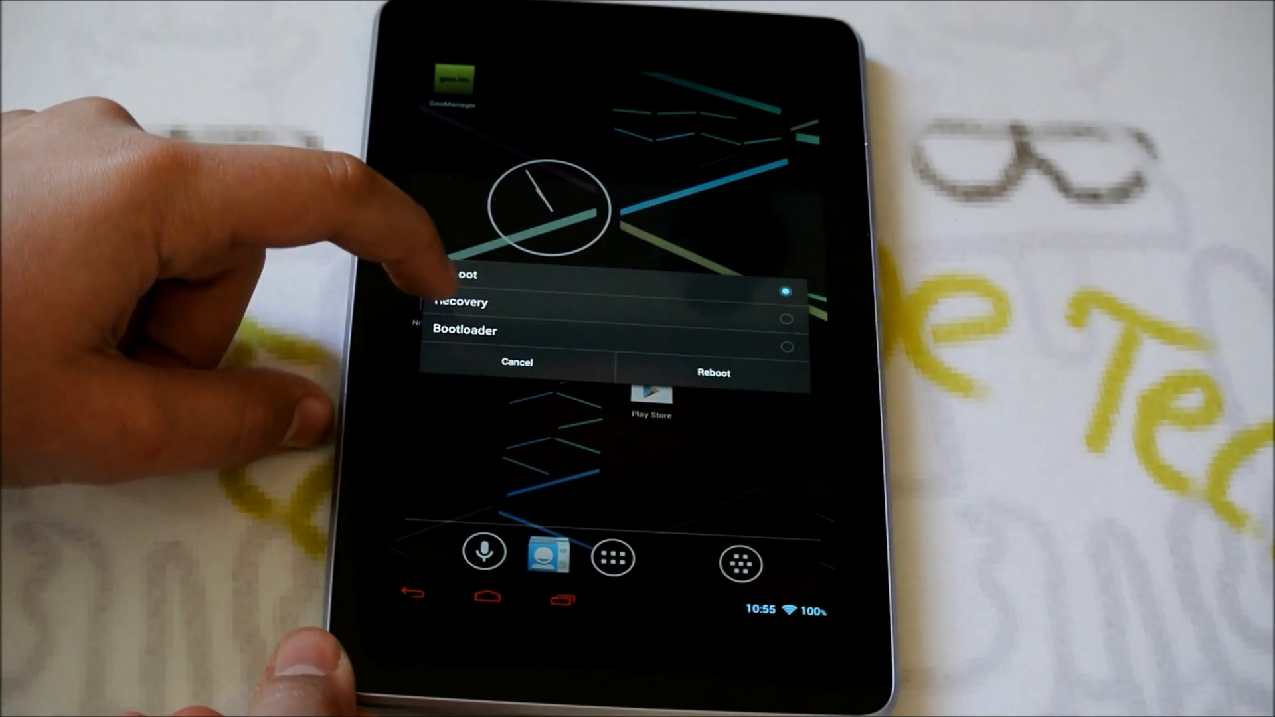
pyautogui.click(710, 373)
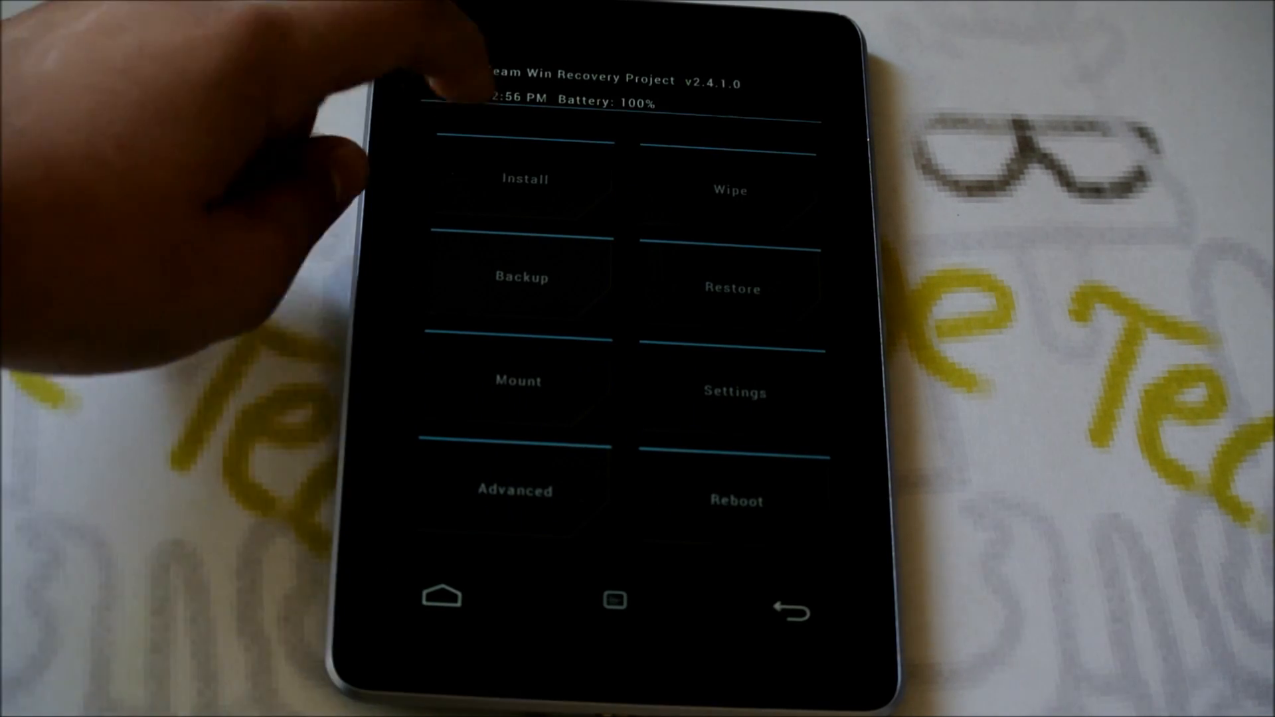
# Glance at the zip install list on /sdcard, then return to TWRP's main menu
pyautogui.click(523, 178)
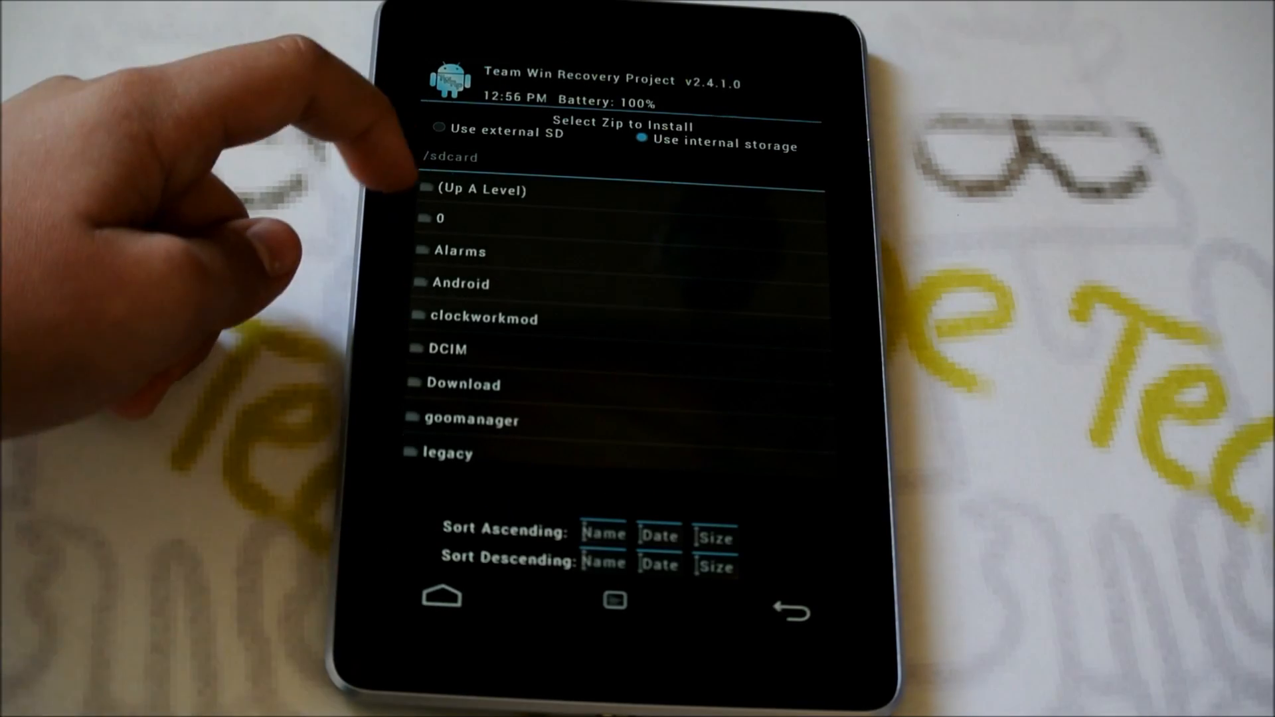
pyautogui.click(464, 383)
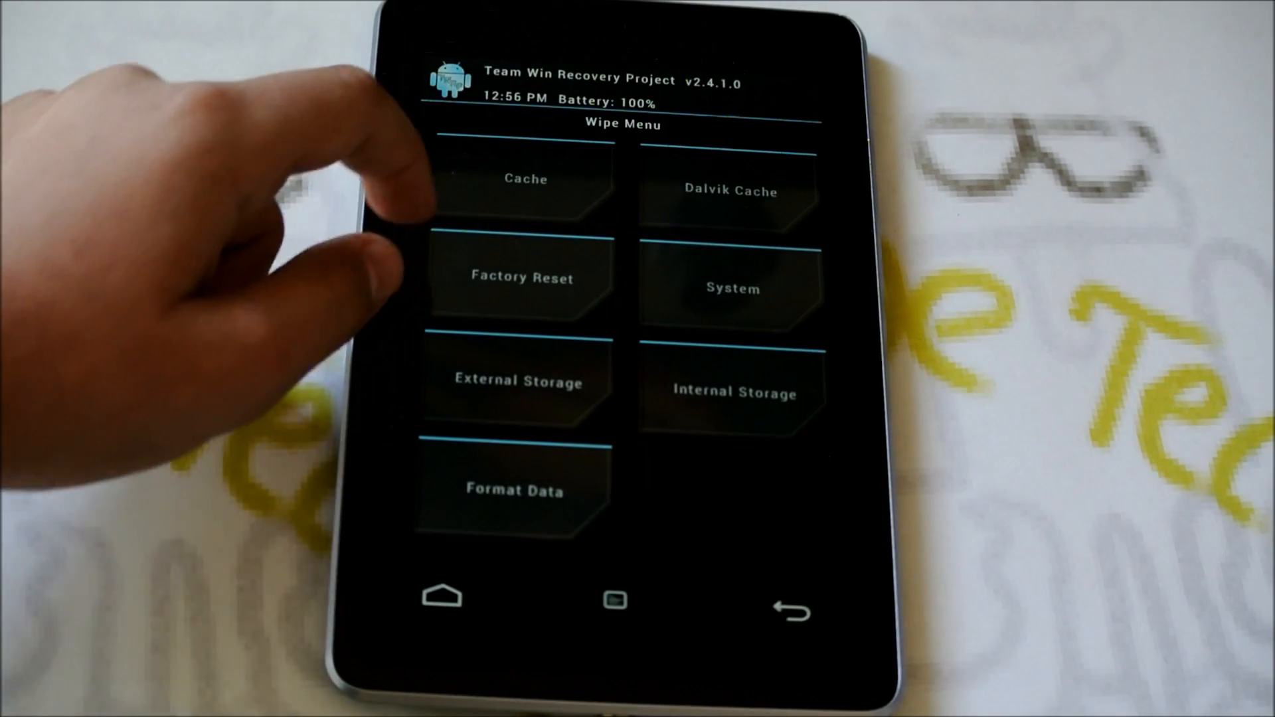
# Factory reset data and cache in TWRP's Wipe Menu
pyautogui.click(525, 278)
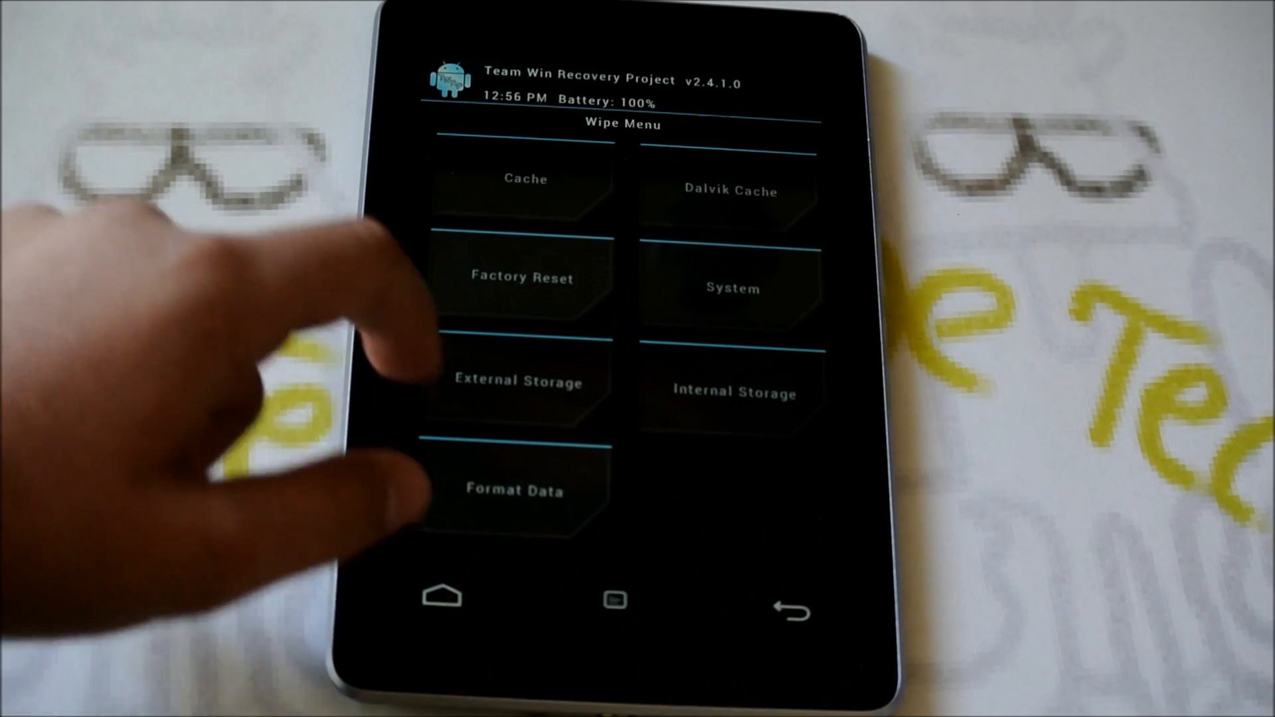
pyautogui.click(525, 277)
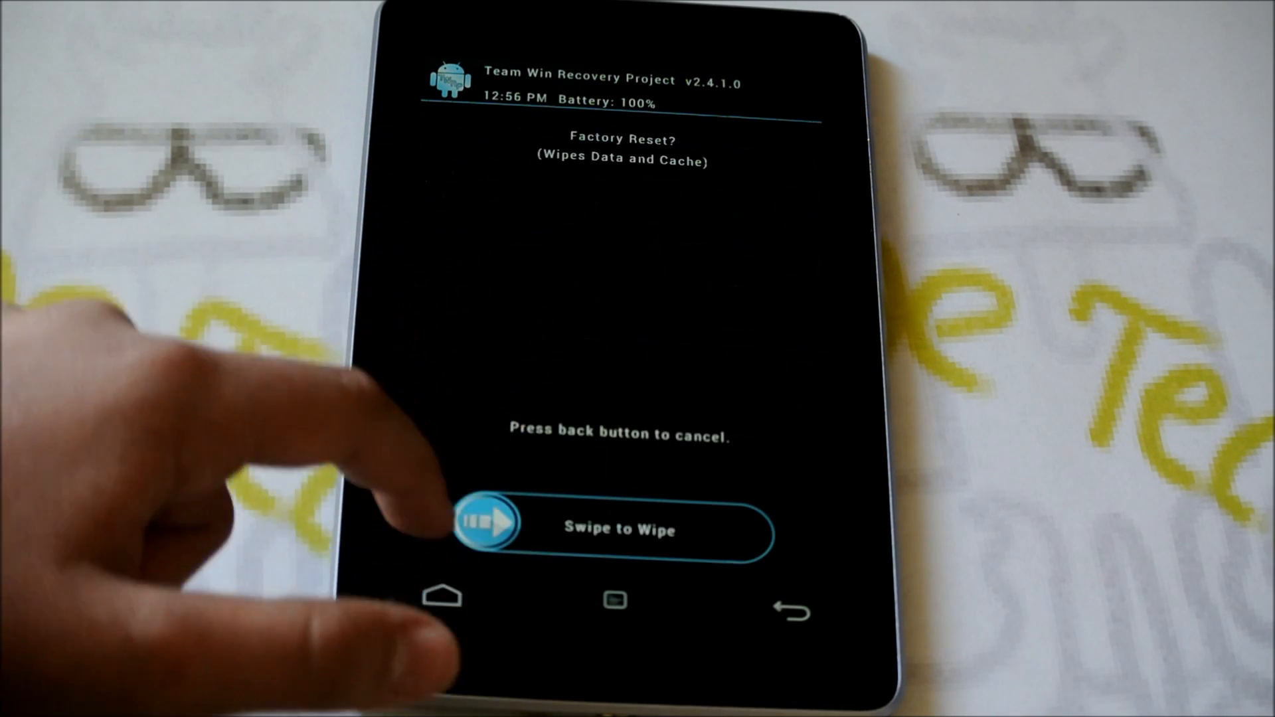
pyautogui.moveTo(488, 528); pyautogui.dragTo(756, 529)
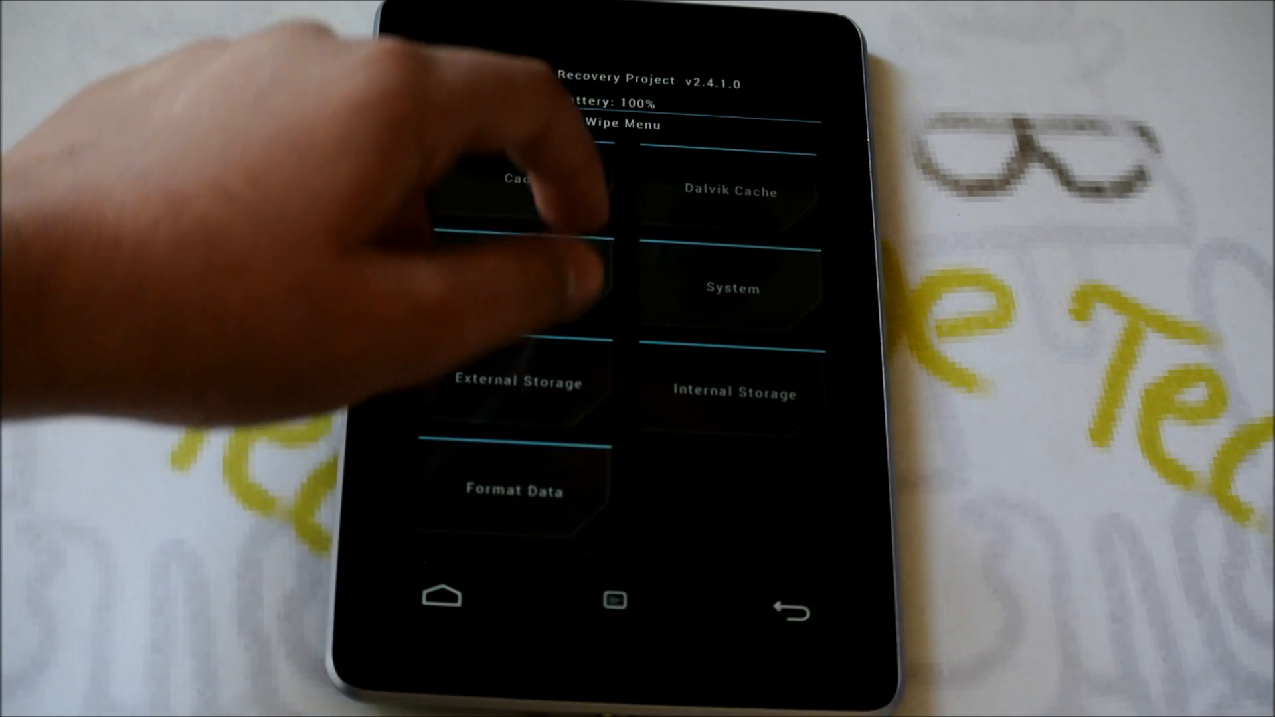
# Wipe the cache partition and return to the Wipe Menu
pyautogui.click(516, 191)
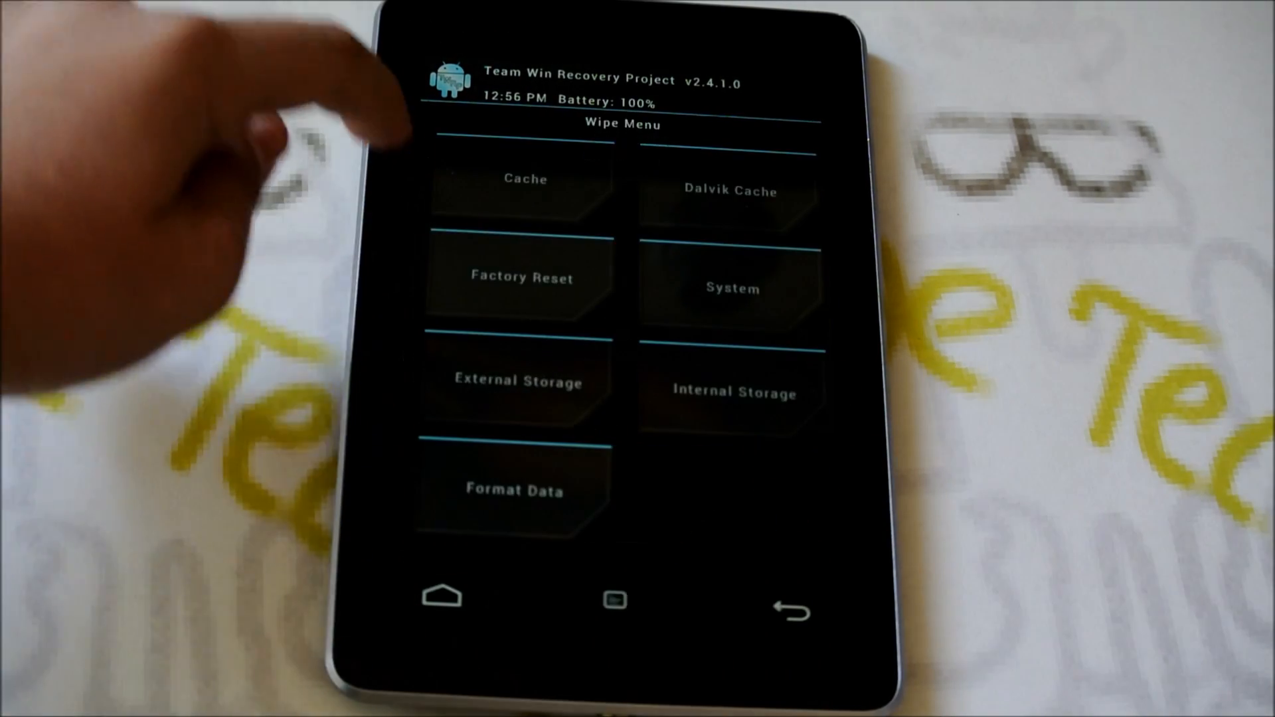
pyautogui.click(525, 187)
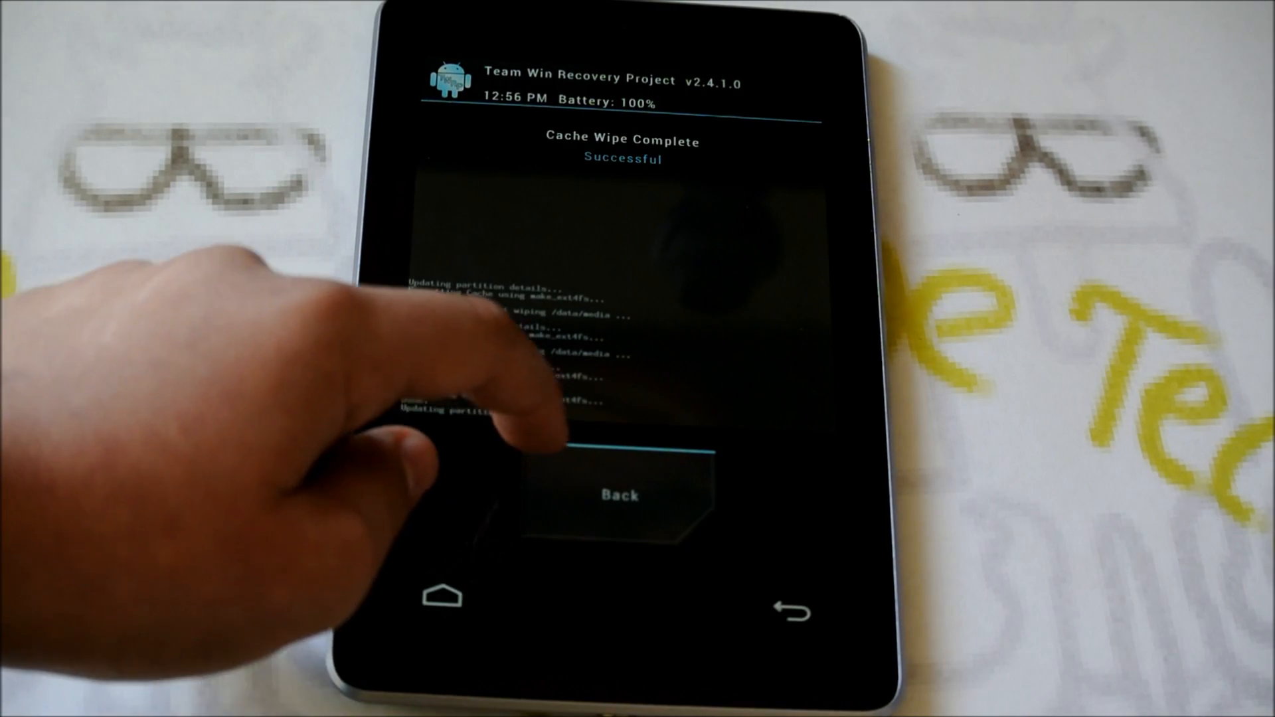
pyautogui.click(618, 493)
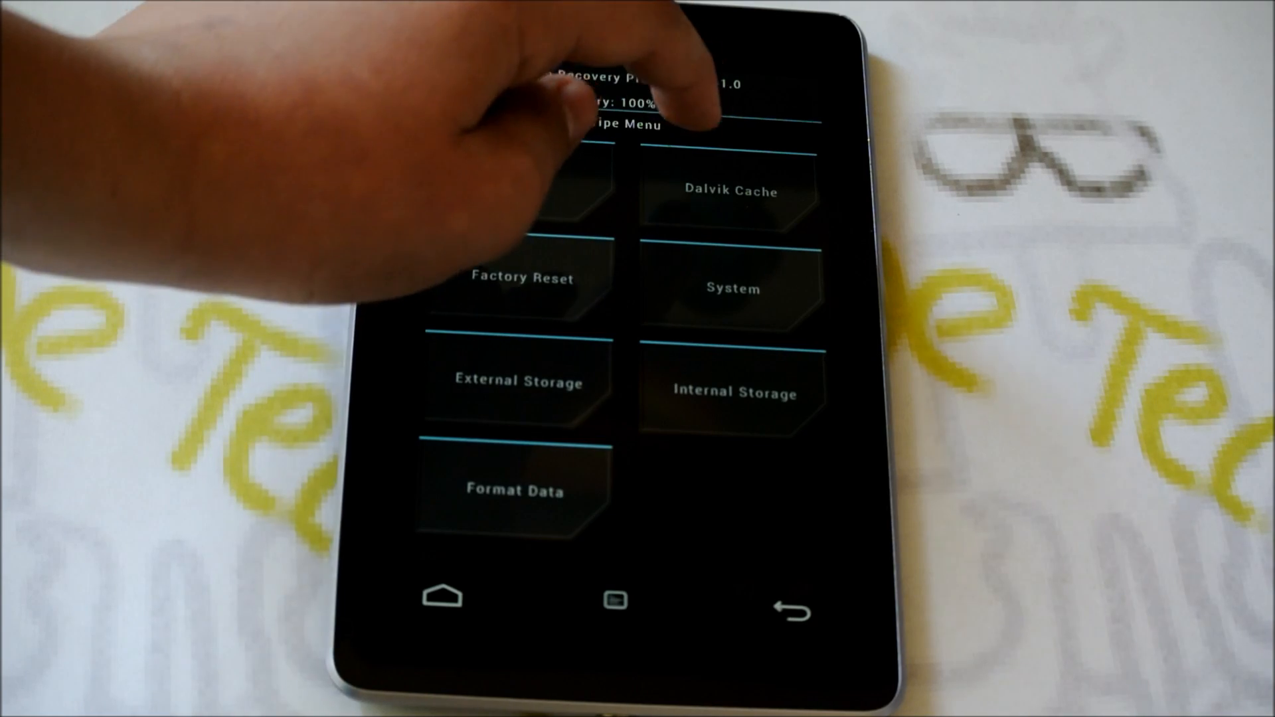
# Select pa_grouper-3.00-09FEB2013-203806.zip from the Download folder for flashing
pyautogui.click(729, 191)
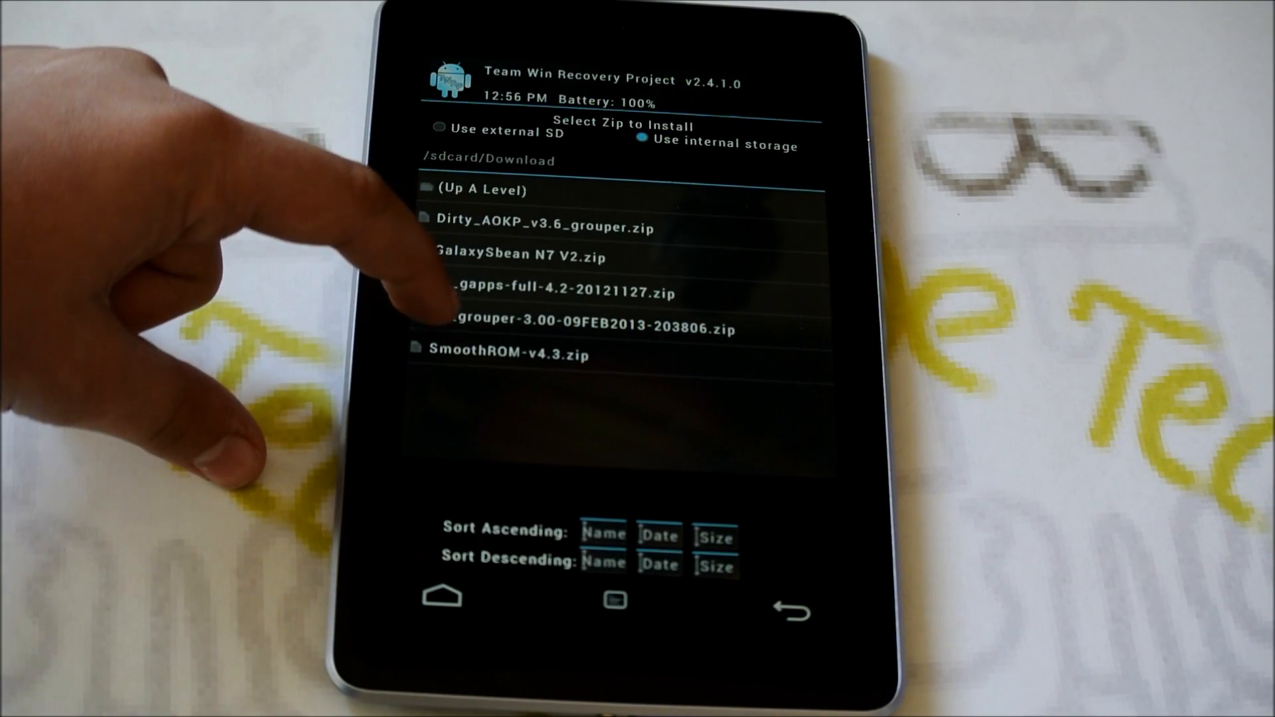
pyautogui.click(580, 329)
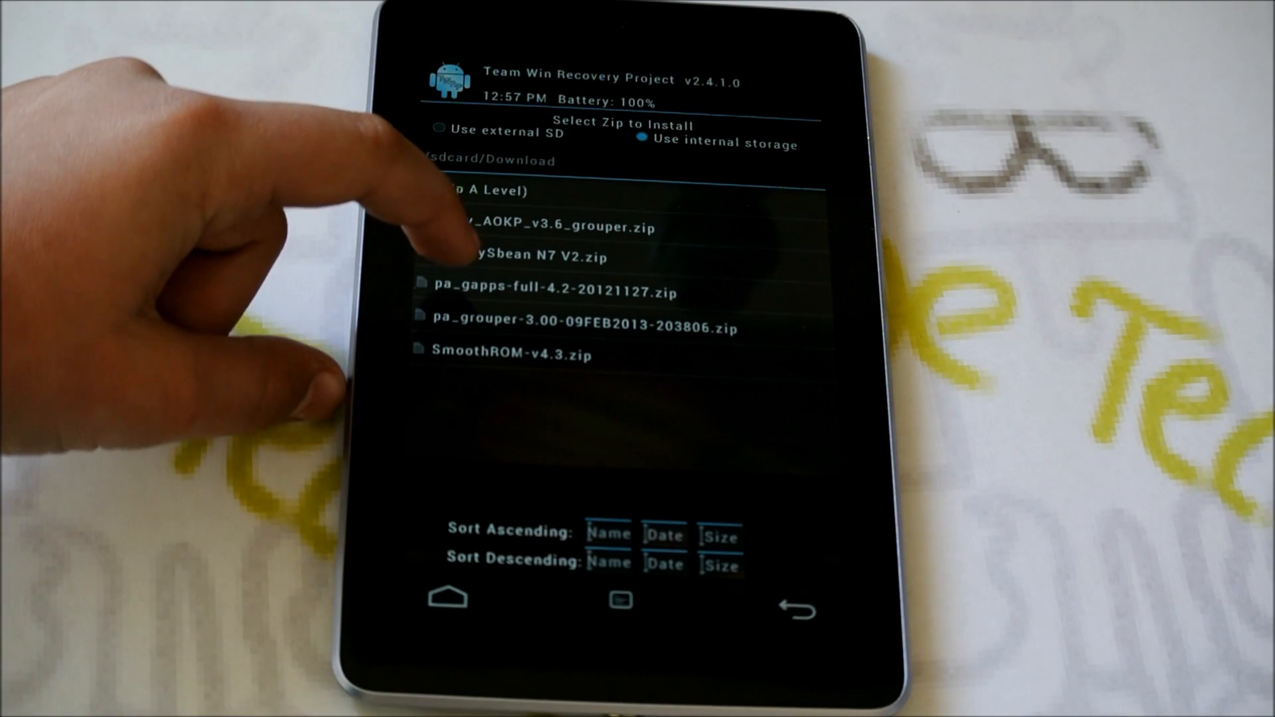
# Flash pa_gapps-full-4.2-20121127.zip alongside the ROM and reboot the system
pyautogui.click(553, 292)
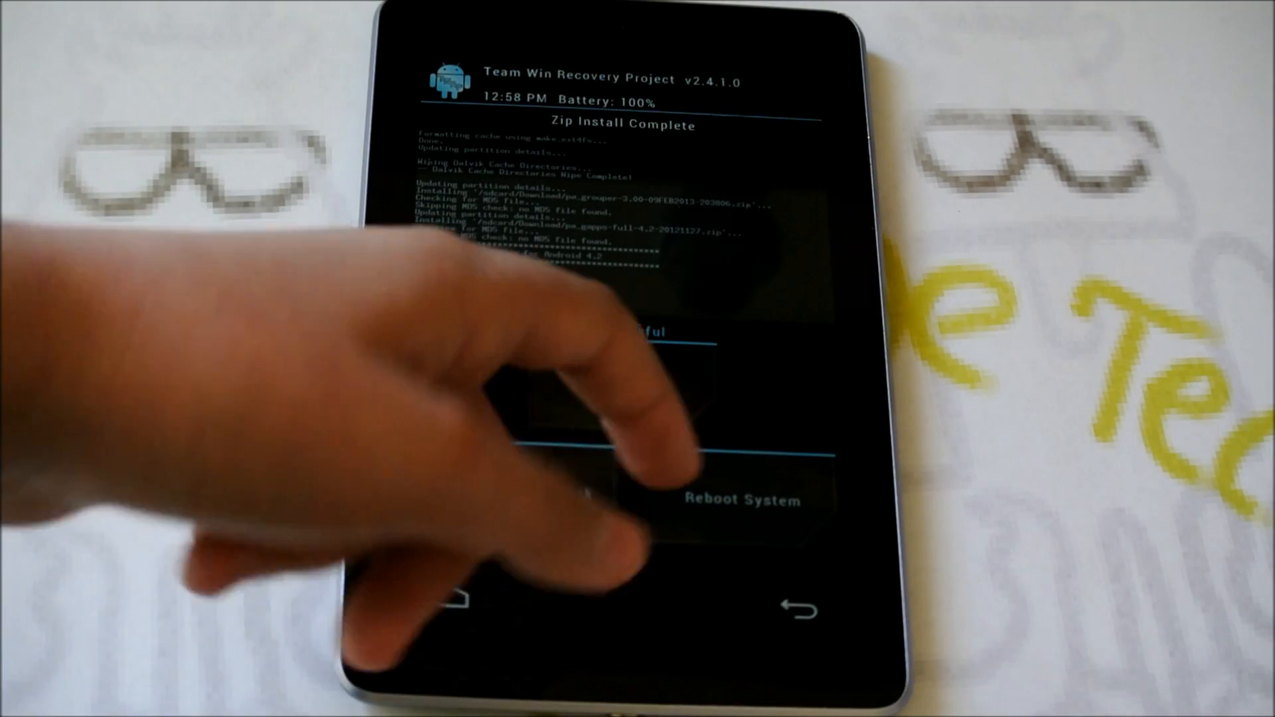
pyautogui.click(738, 499)
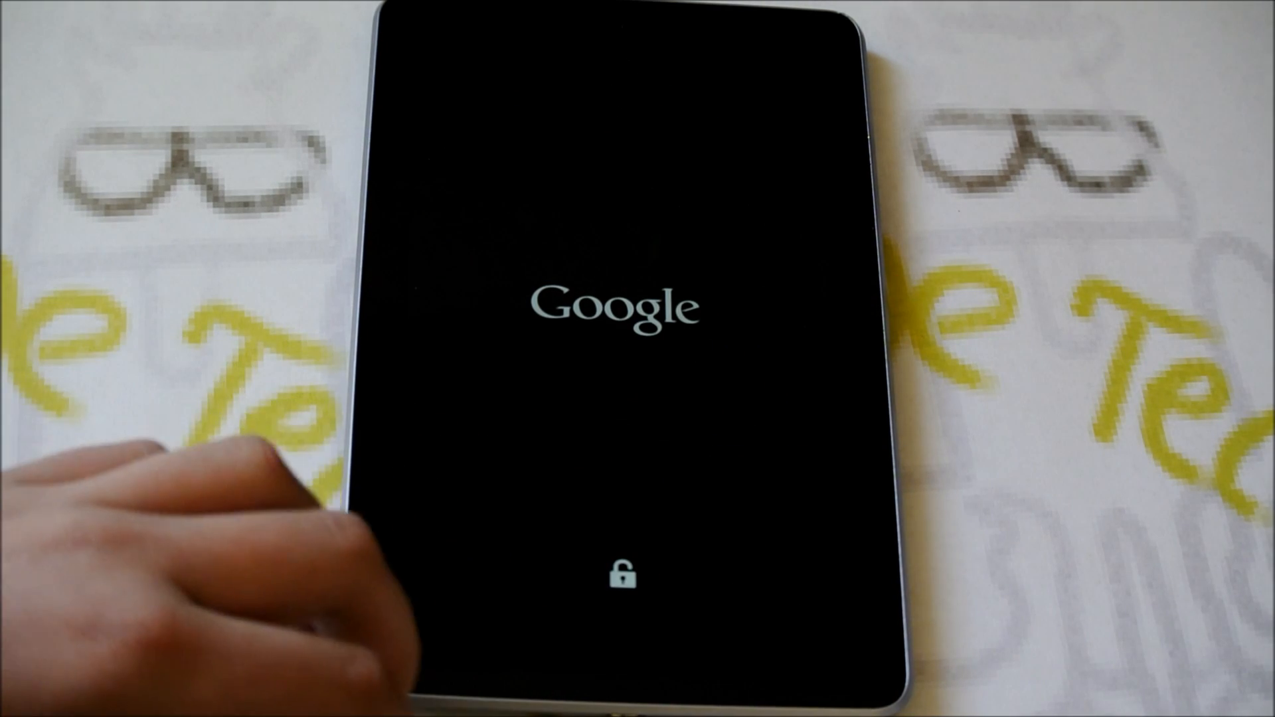